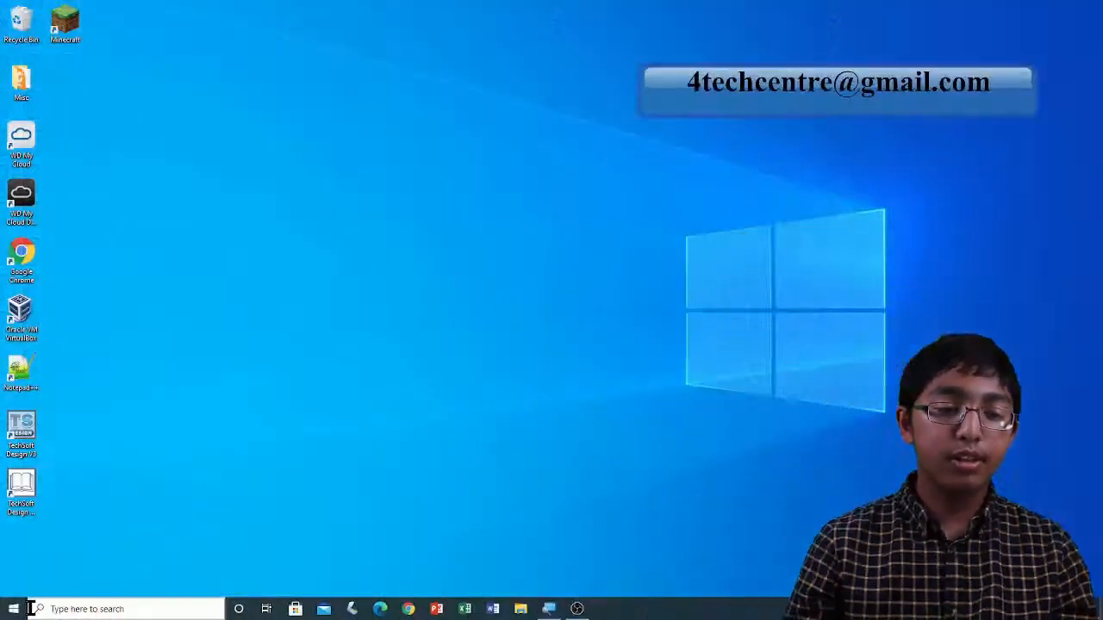
Step: Launch Paint 3D from the Start menu's installed-apps list under P
{"action": "left_click", "coordinate": [14, 607]}
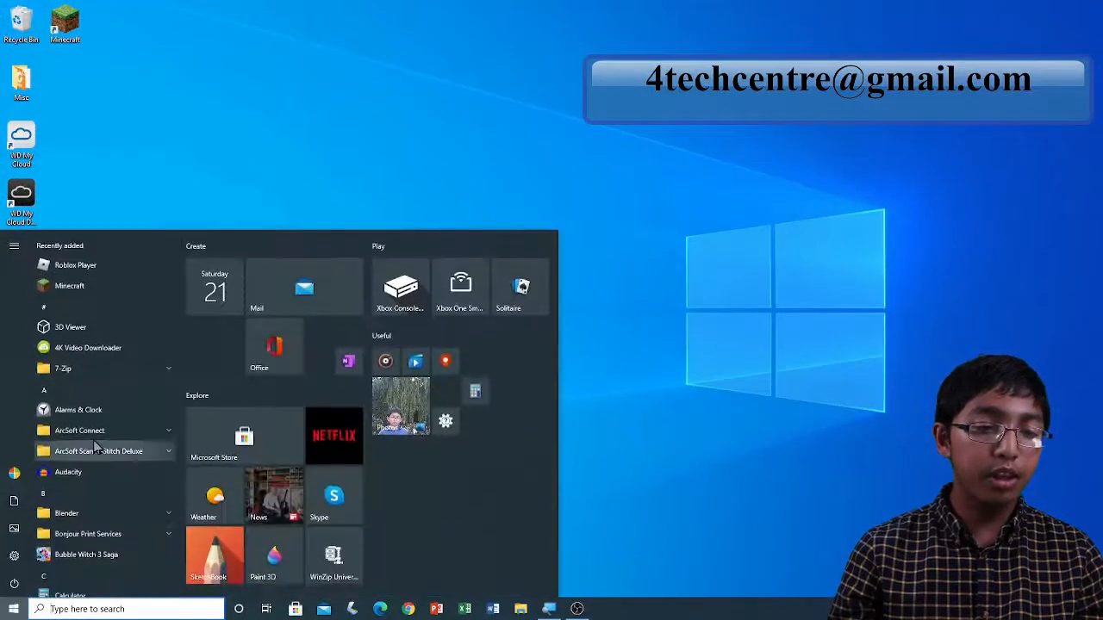
{"action": "scroll", "scroll_direction": "down", "scroll_amount": 3}
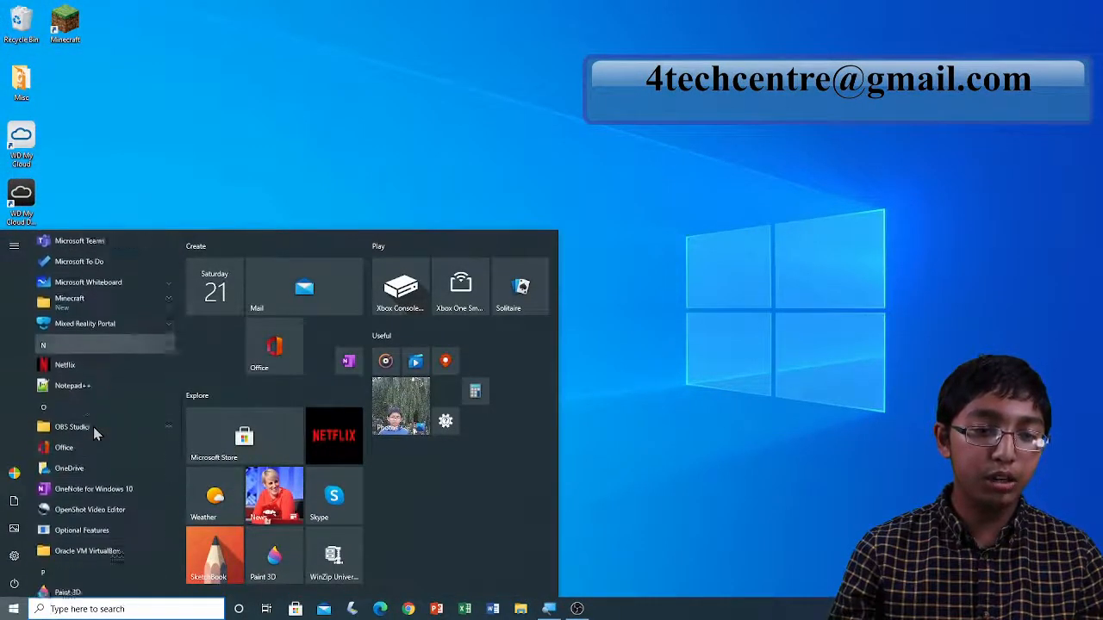
{"action": "scroll", "scroll_direction": "down", "scroll_amount": 3}
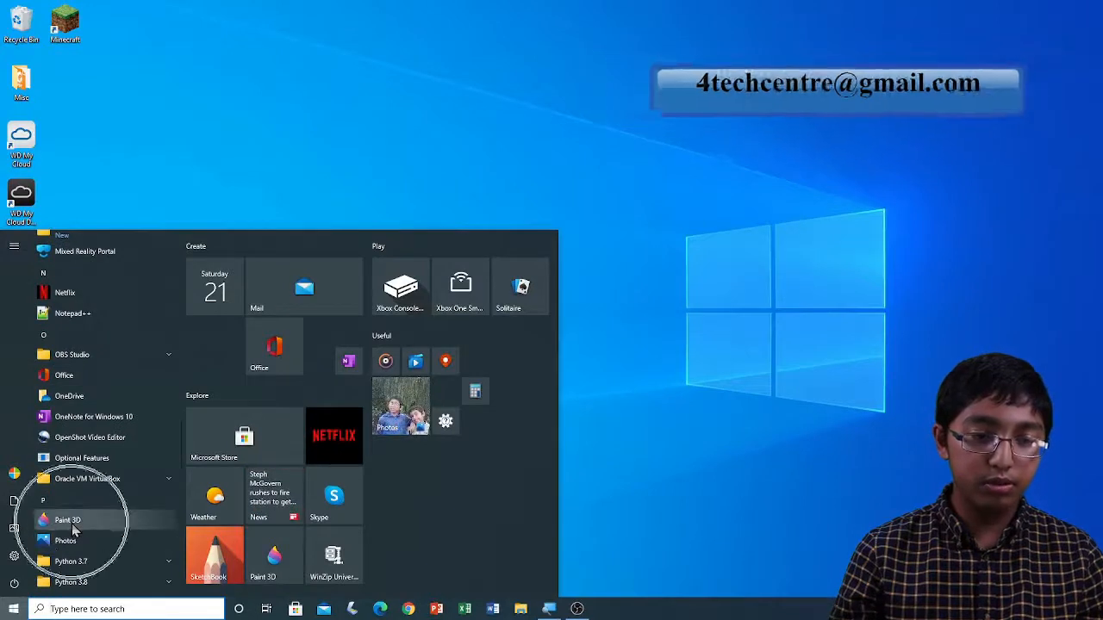
{"action": "left_click", "coordinate": [67, 520]}
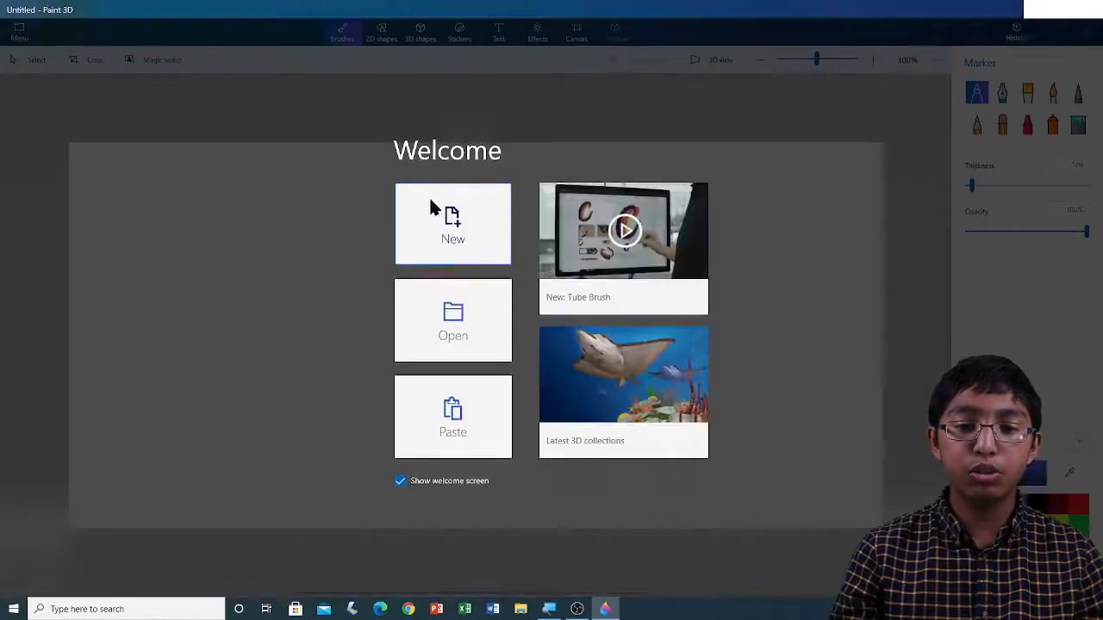
Step: Start a new blank project from the Welcome screen
{"action": "left_click", "coordinate": [452, 224]}
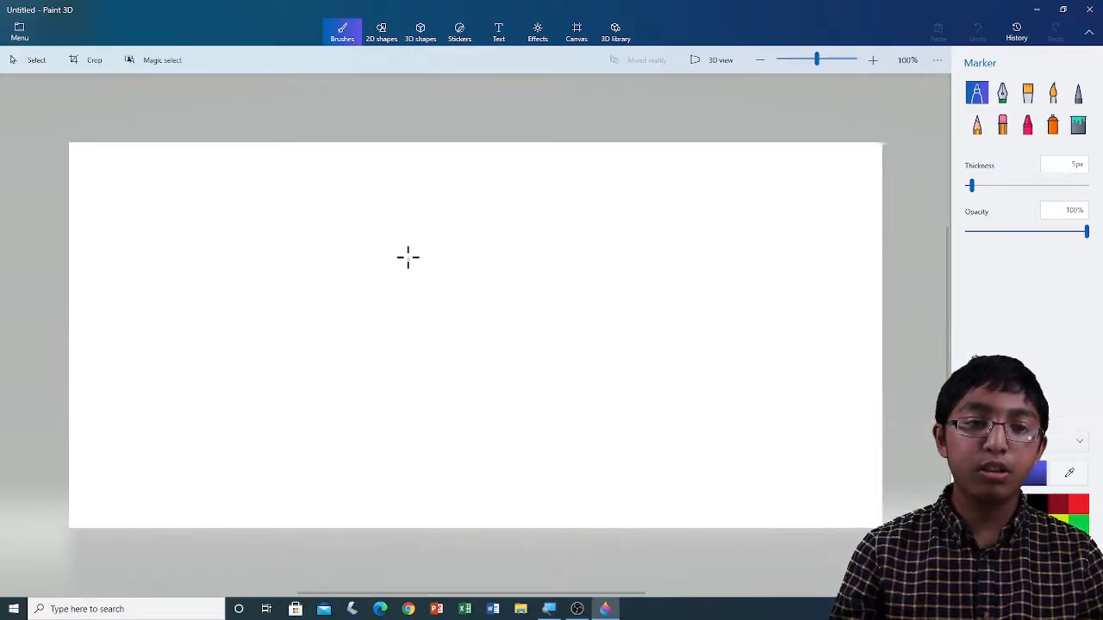
{"action": "mouse_move", "coordinate": [19, 33]}
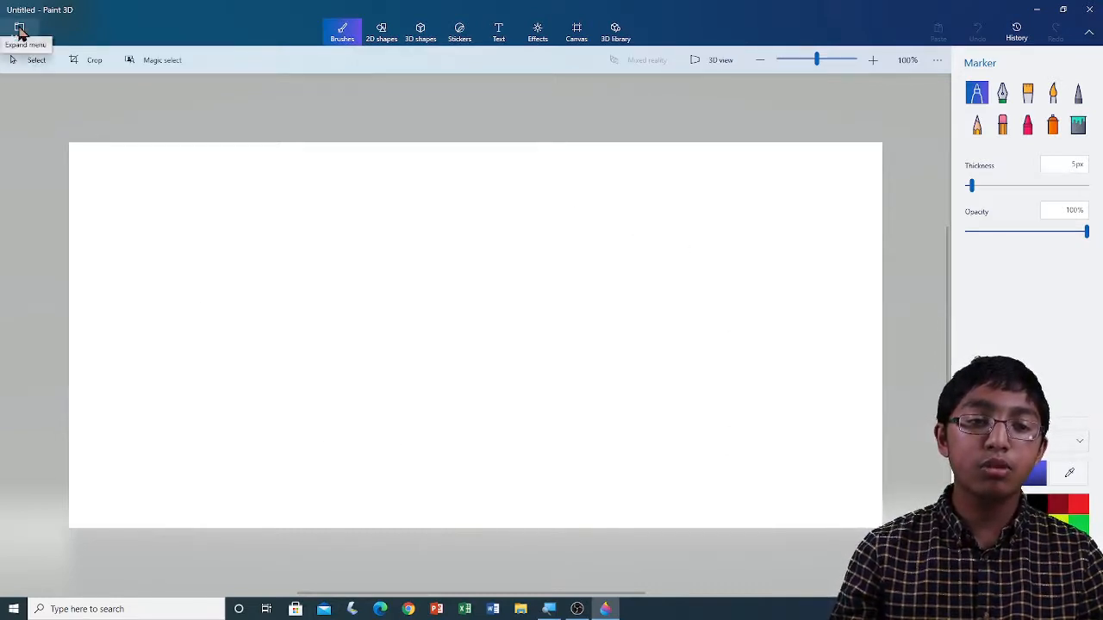
Step: Choose the Sample File - House PNG from Documents in the insert file picker
{"action": "left_click", "coordinate": [16, 34]}
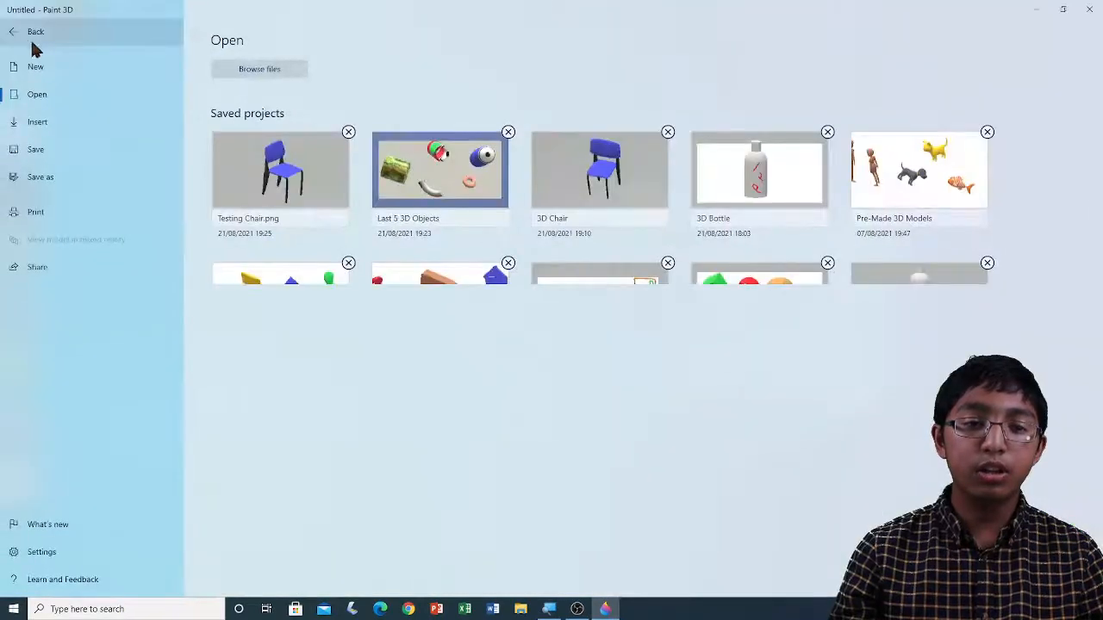
{"action": "mouse_move", "coordinate": [38, 121]}
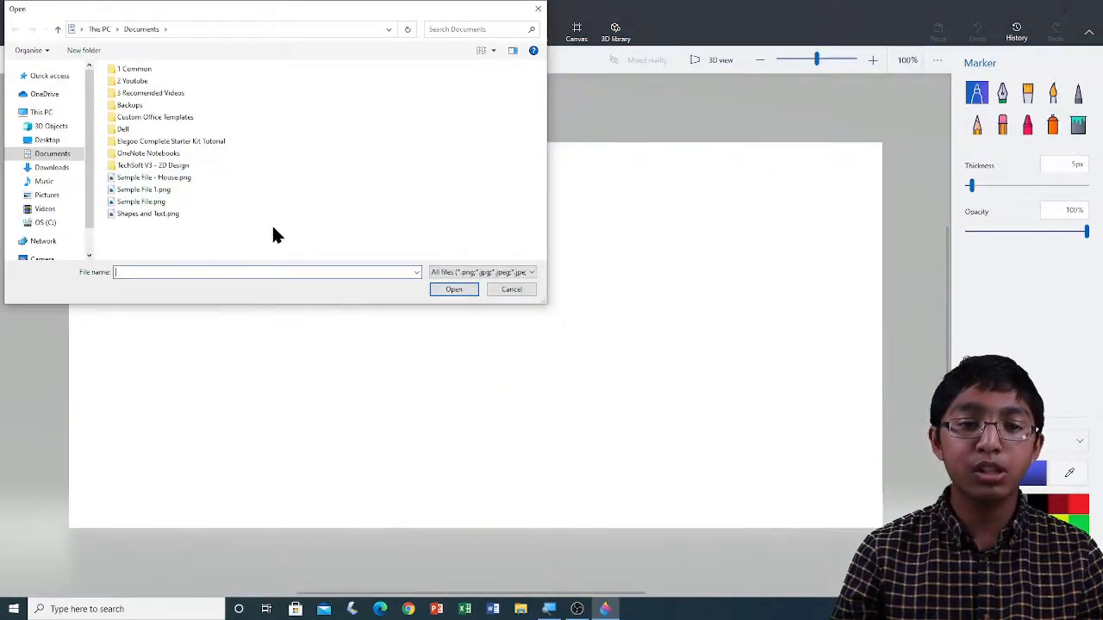
{"action": "mouse_move", "coordinate": [336, 231]}
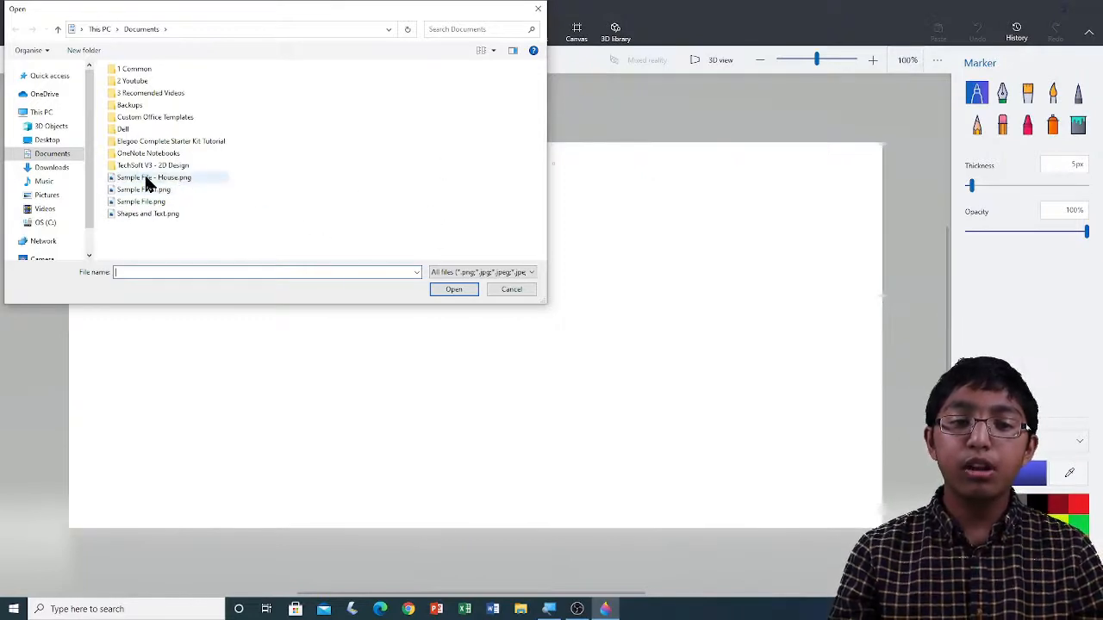
{"action": "mouse_move", "coordinate": [147, 184]}
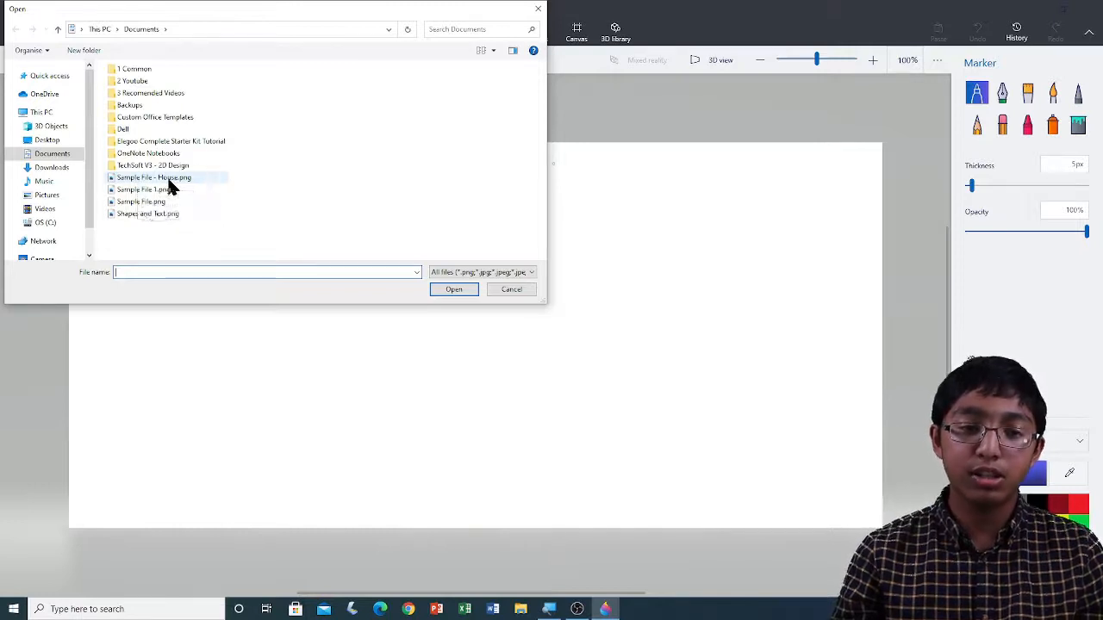
{"action": "left_click", "coordinate": [155, 178]}
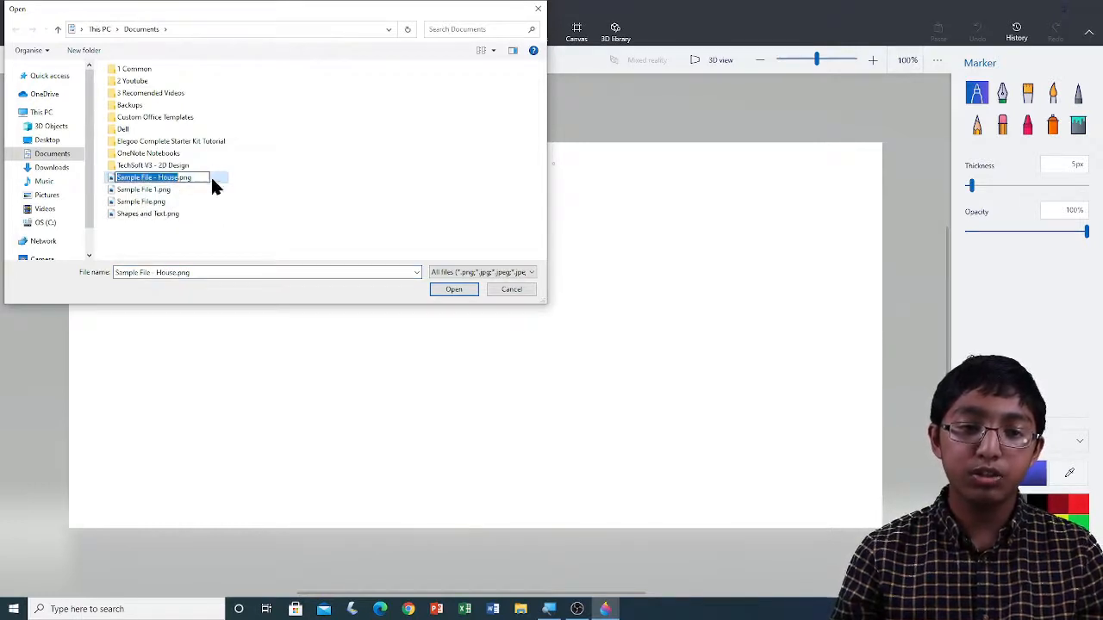
Step: Insert the house picture, shrink it and place it in the canvas's upper-left corner
{"action": "left_click", "coordinate": [453, 289]}
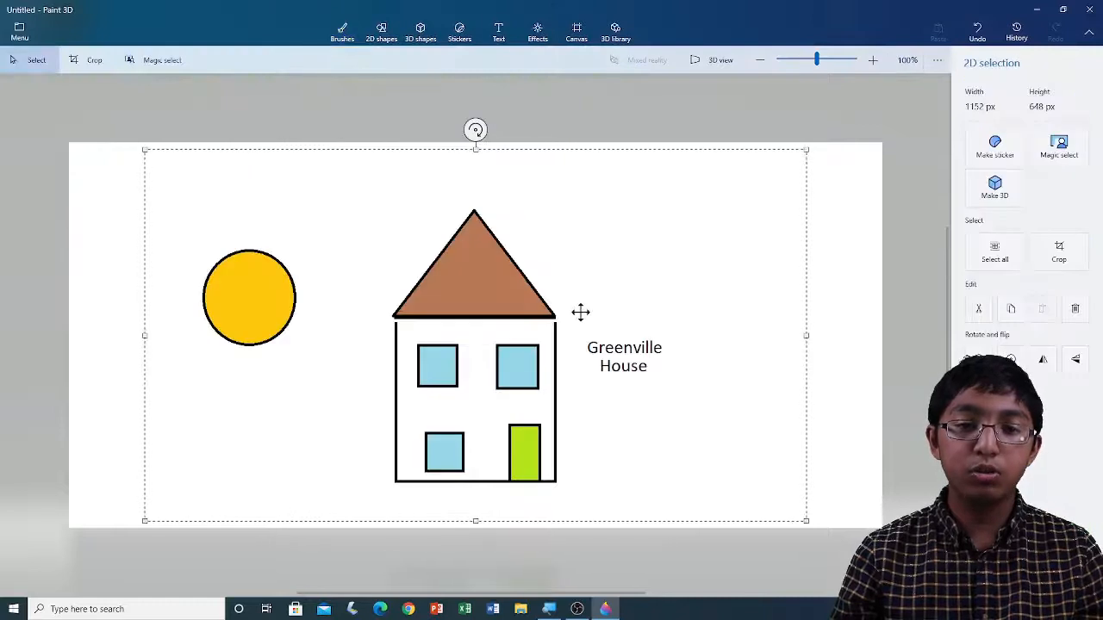
{"action": "mouse_move", "coordinate": [858, 537]}
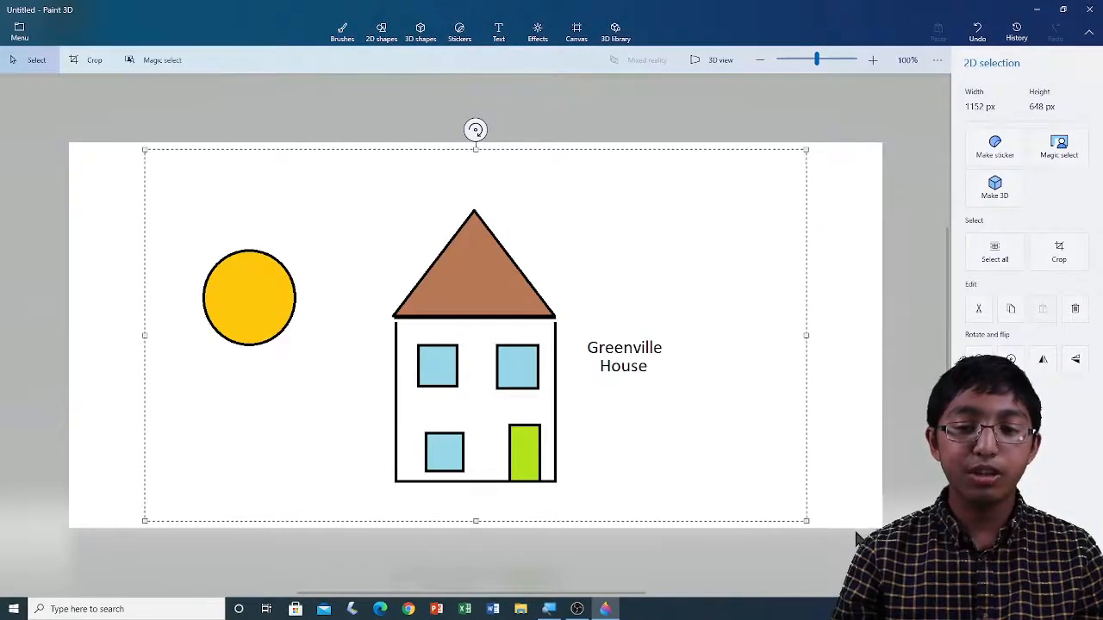
{"action": "mouse_move", "coordinate": [803, 524]}
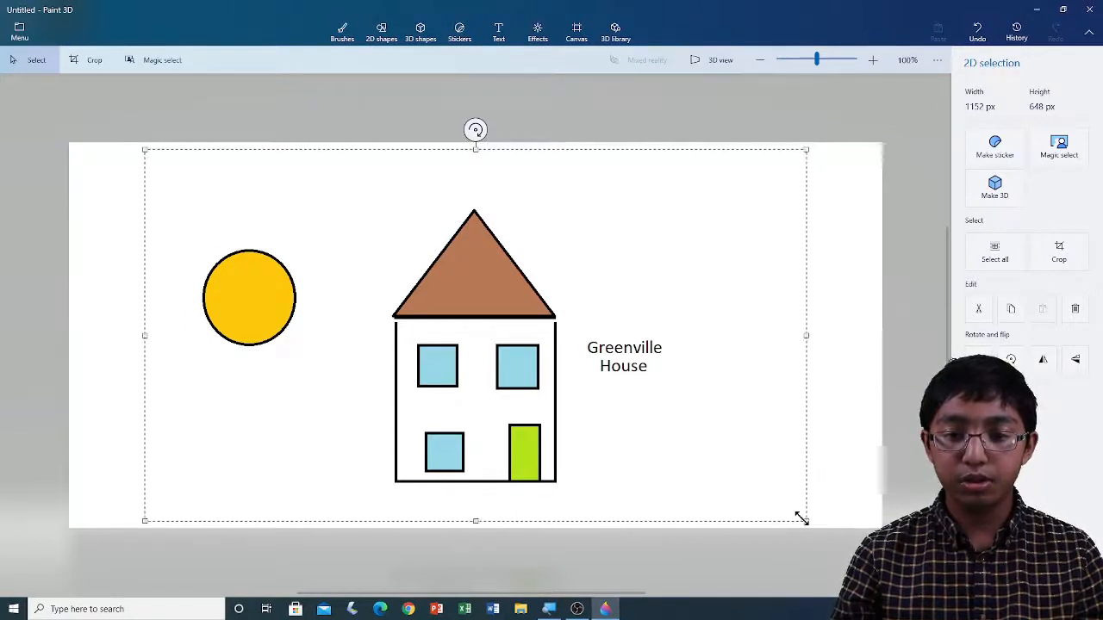
{"action": "left_click_drag", "start_coordinate": [802, 520], "coordinate": [700, 434]}
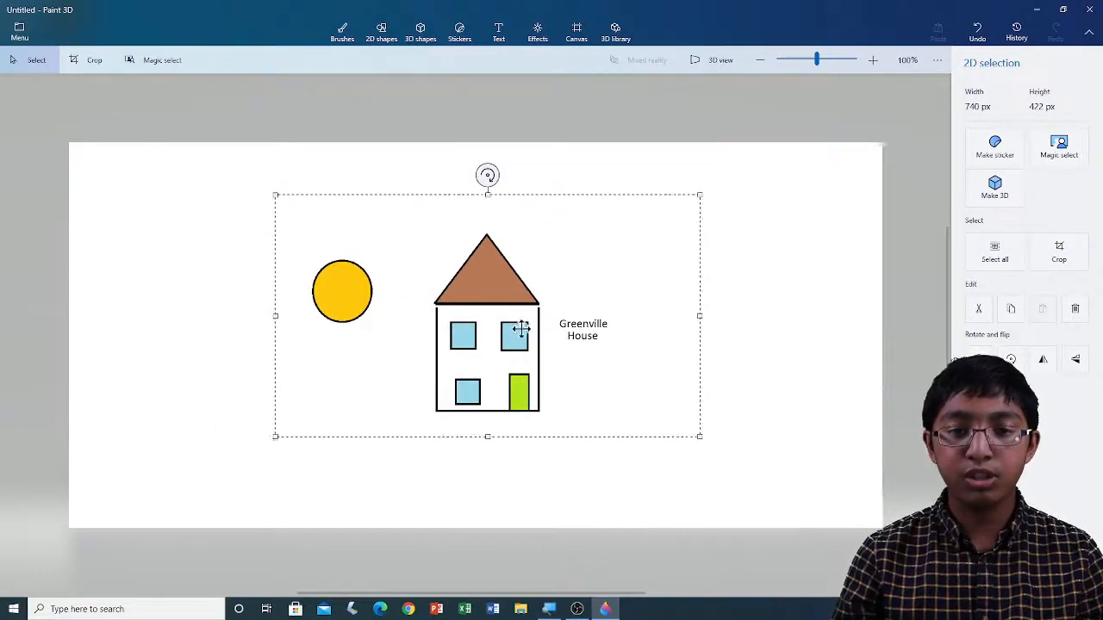
{"action": "mouse_move", "coordinate": [527, 334]}
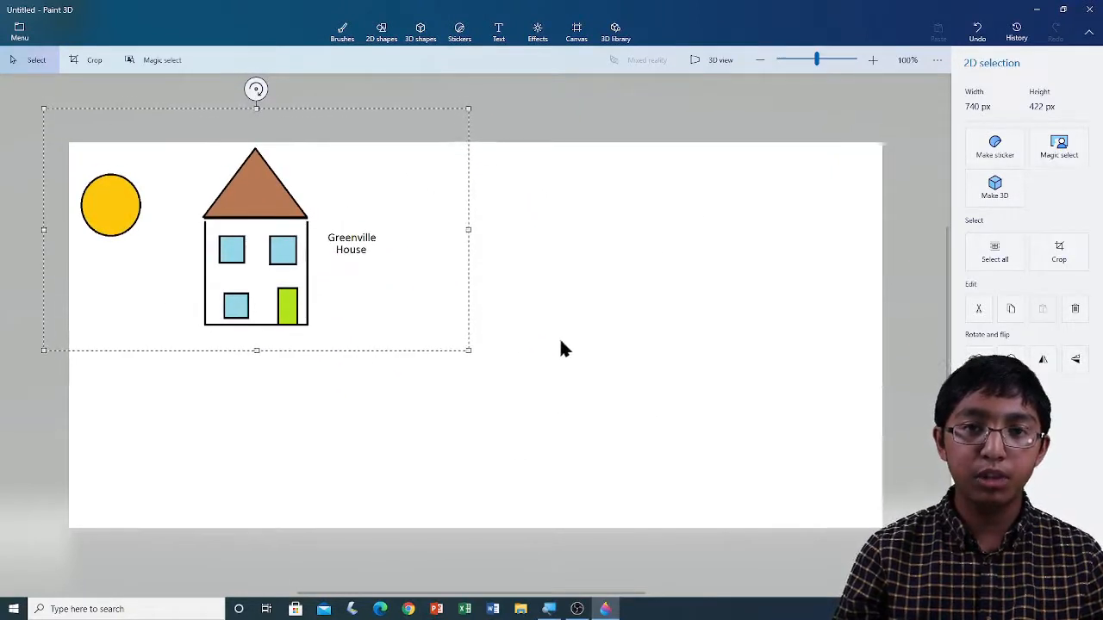
{"action": "mouse_move", "coordinate": [607, 286]}
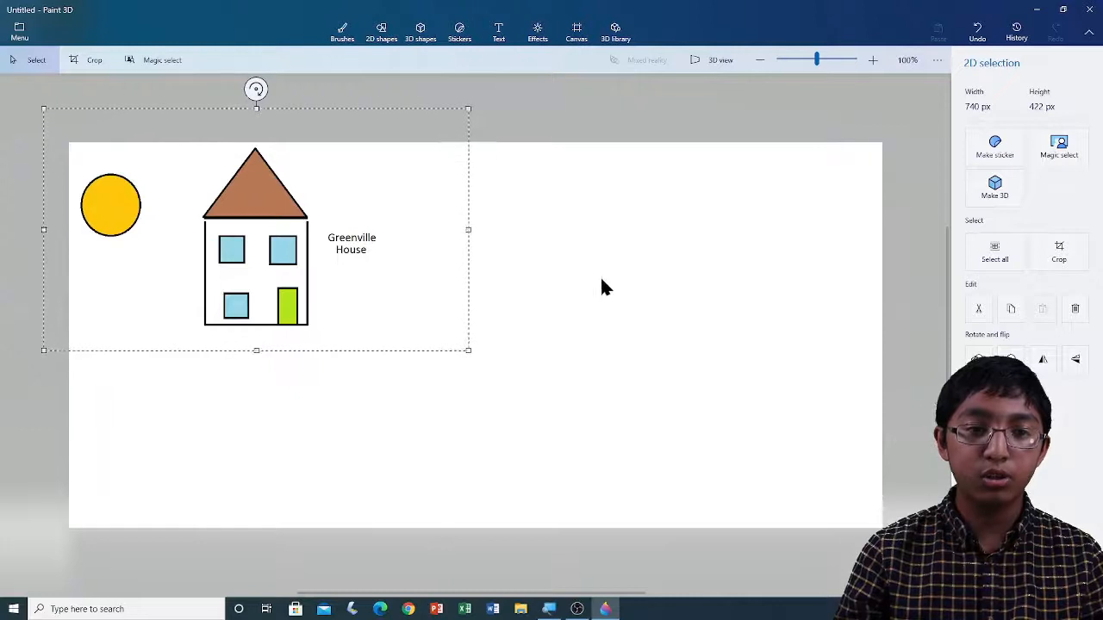
{"action": "left_click", "coordinate": [341, 31]}
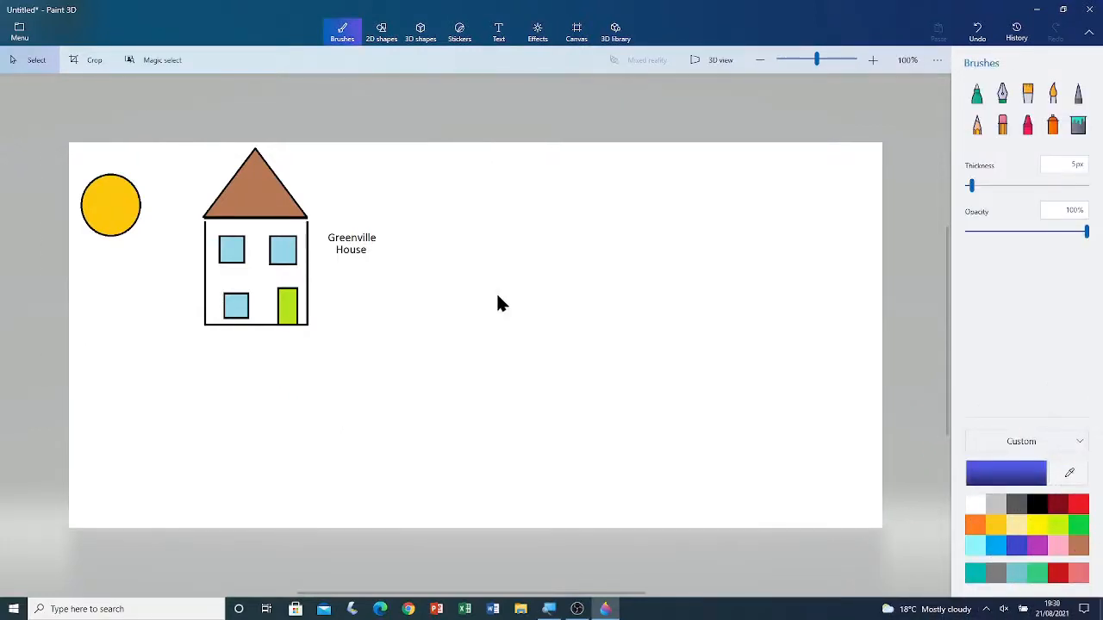
{"action": "mouse_move", "coordinate": [506, 304]}
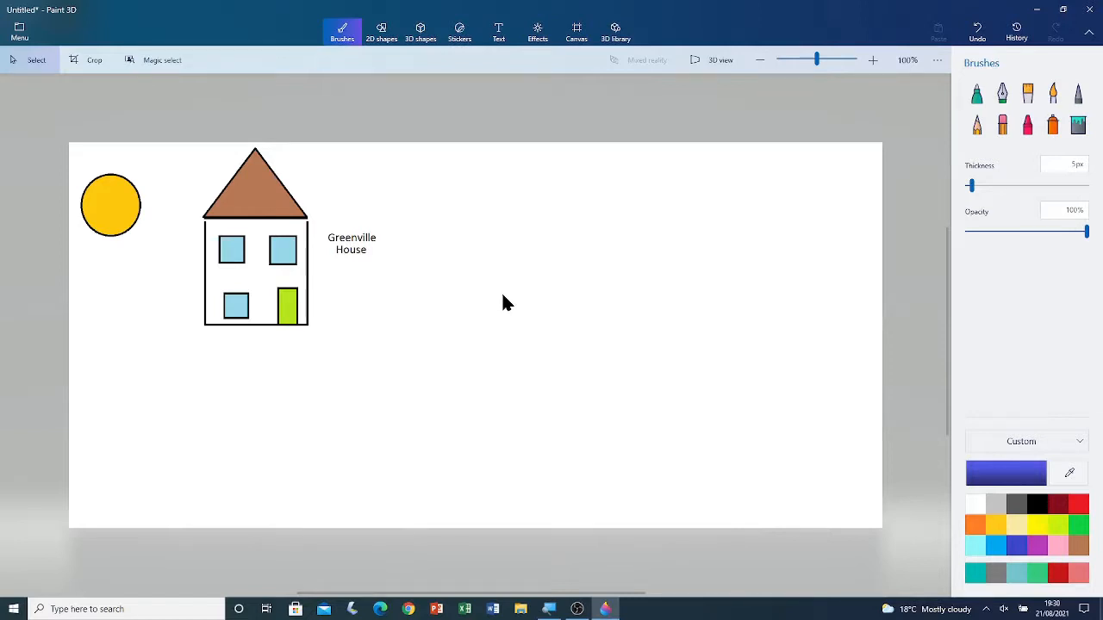
{"action": "mouse_move", "coordinate": [19, 34]}
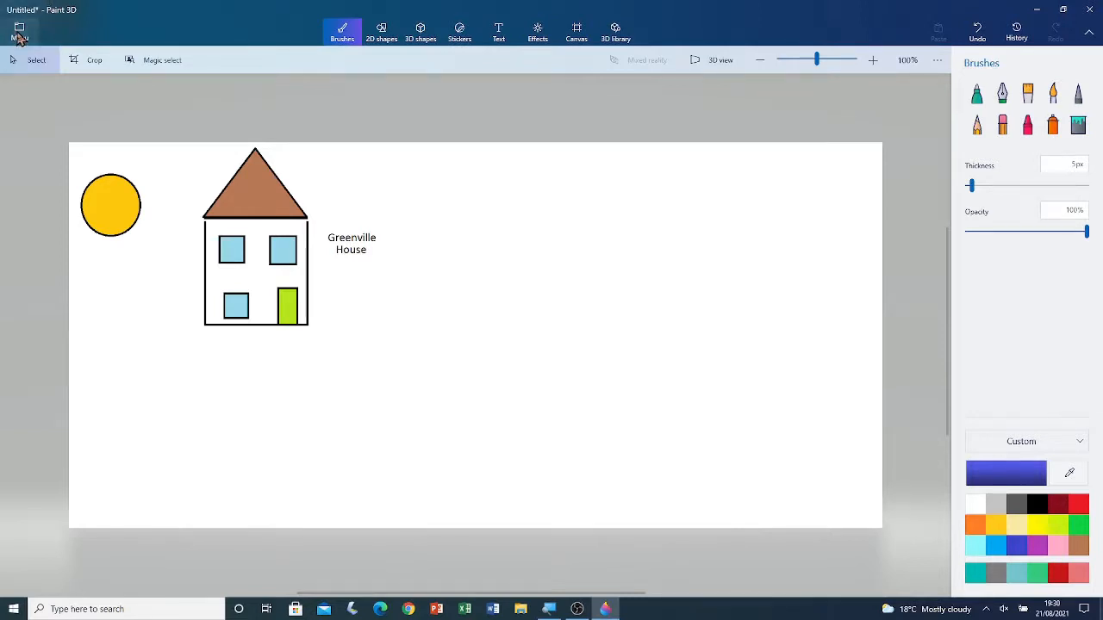
Step: Browse to This PC > 3D Objects and select the 3D Image.glb model file
{"action": "left_click", "coordinate": [17, 31]}
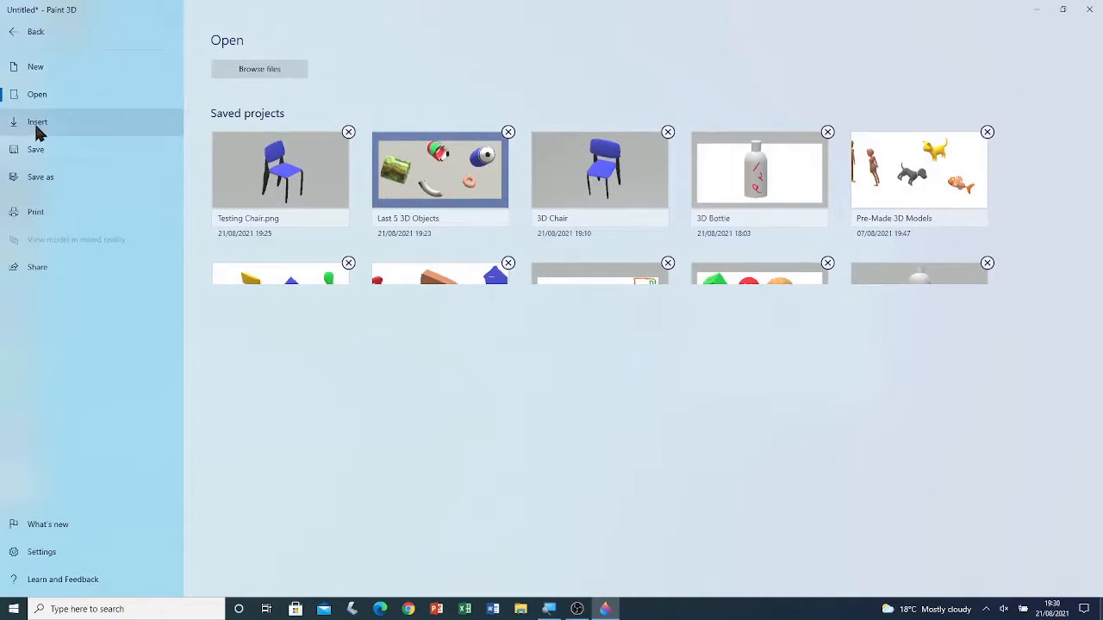
{"action": "mouse_move", "coordinate": [55, 131]}
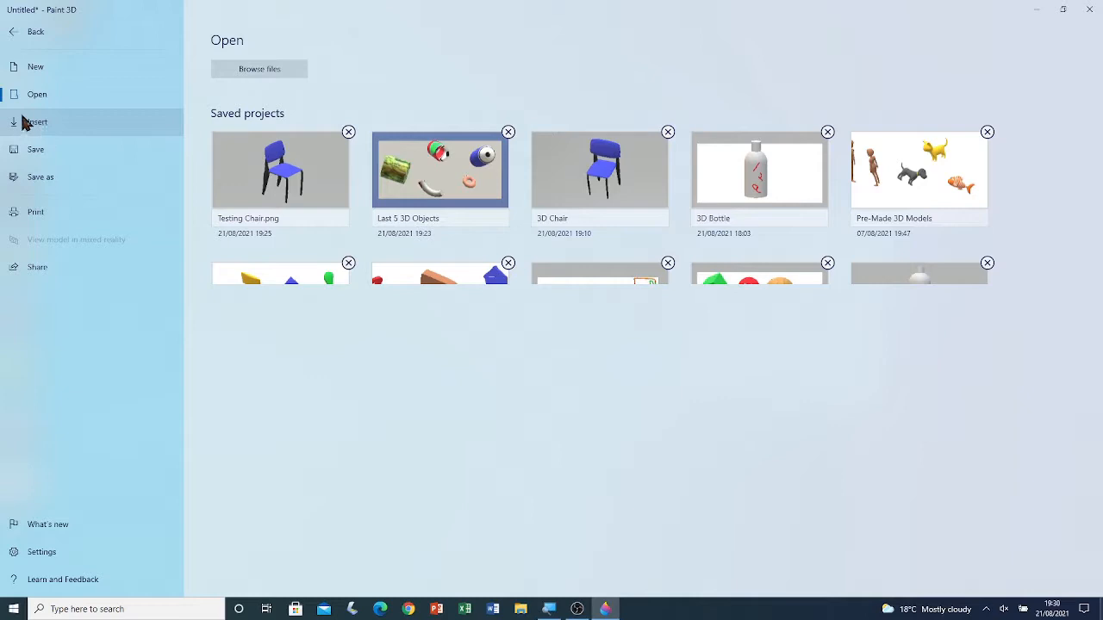
{"action": "mouse_move", "coordinate": [33, 131]}
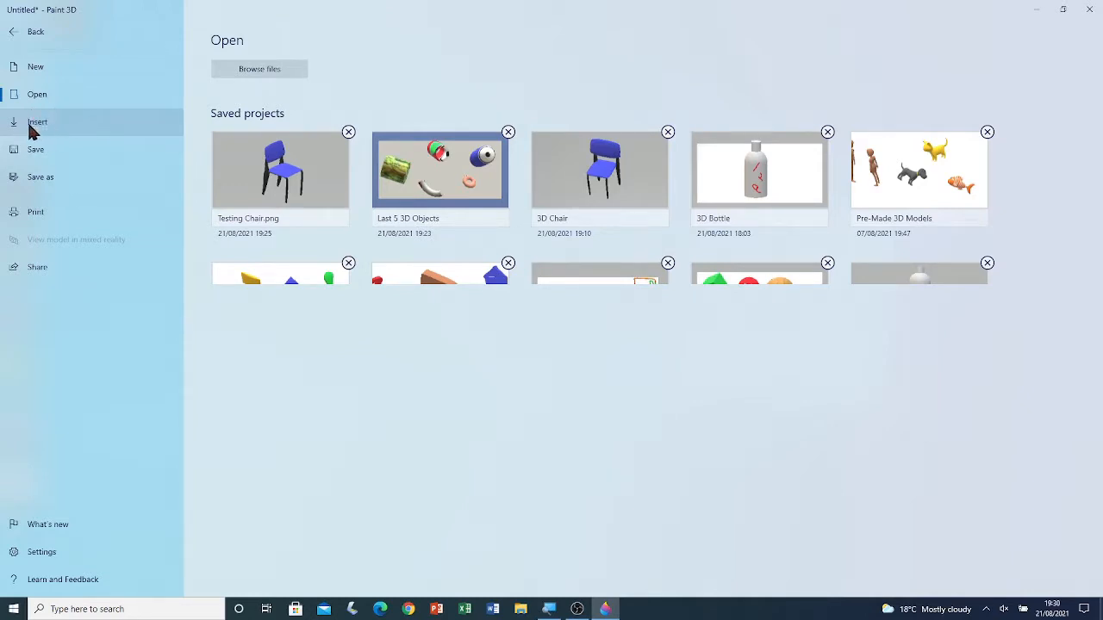
{"action": "mouse_move", "coordinate": [32, 136]}
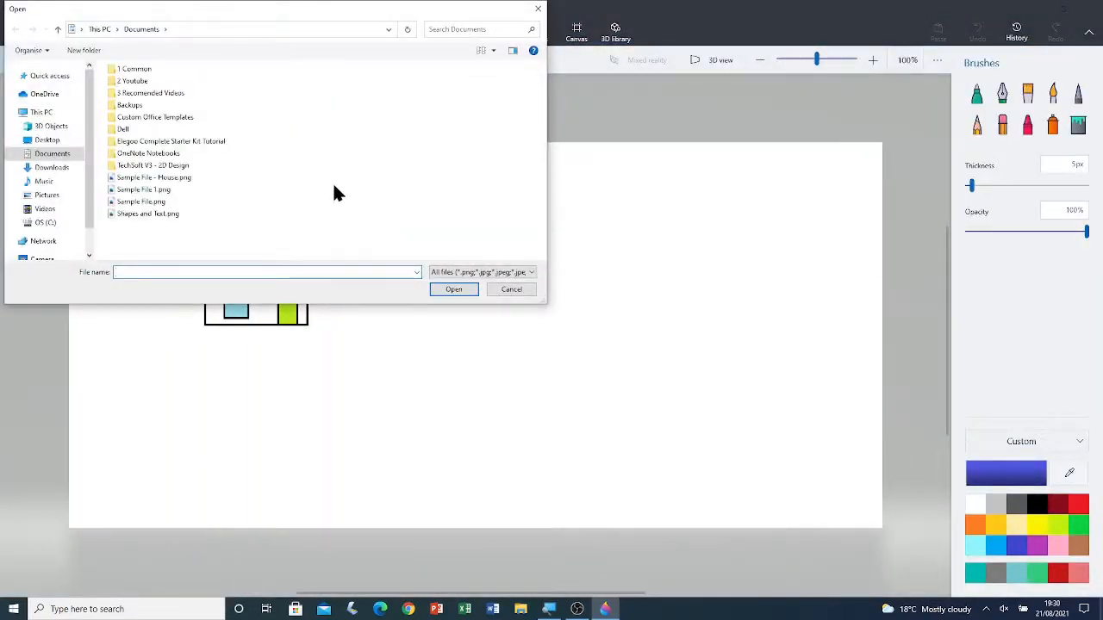
{"action": "mouse_move", "coordinate": [319, 164]}
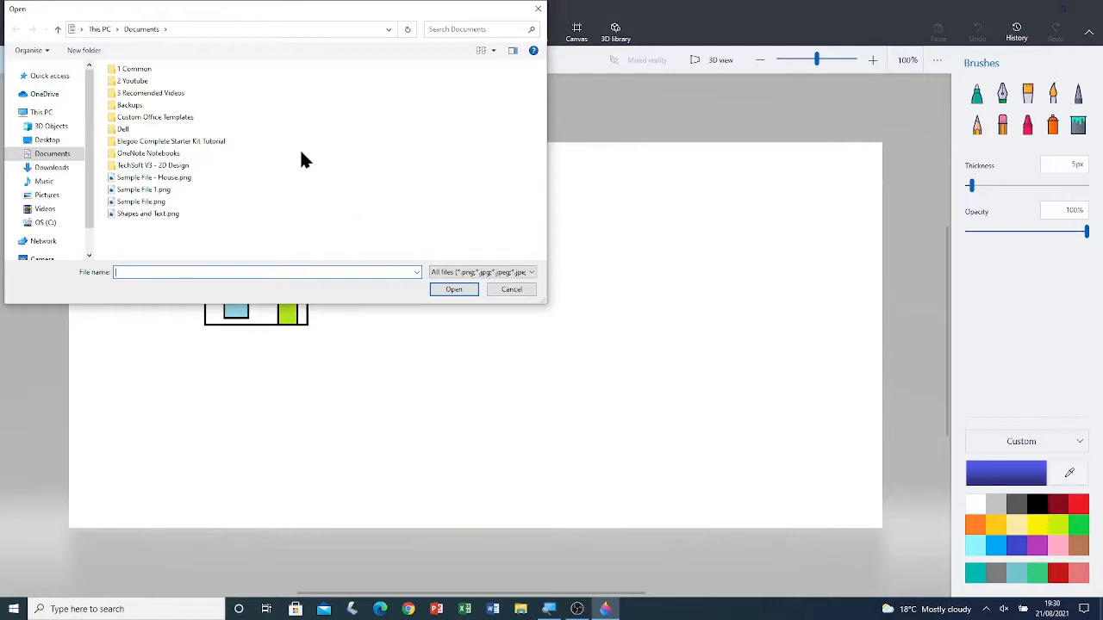
{"action": "left_click", "coordinate": [40, 112]}
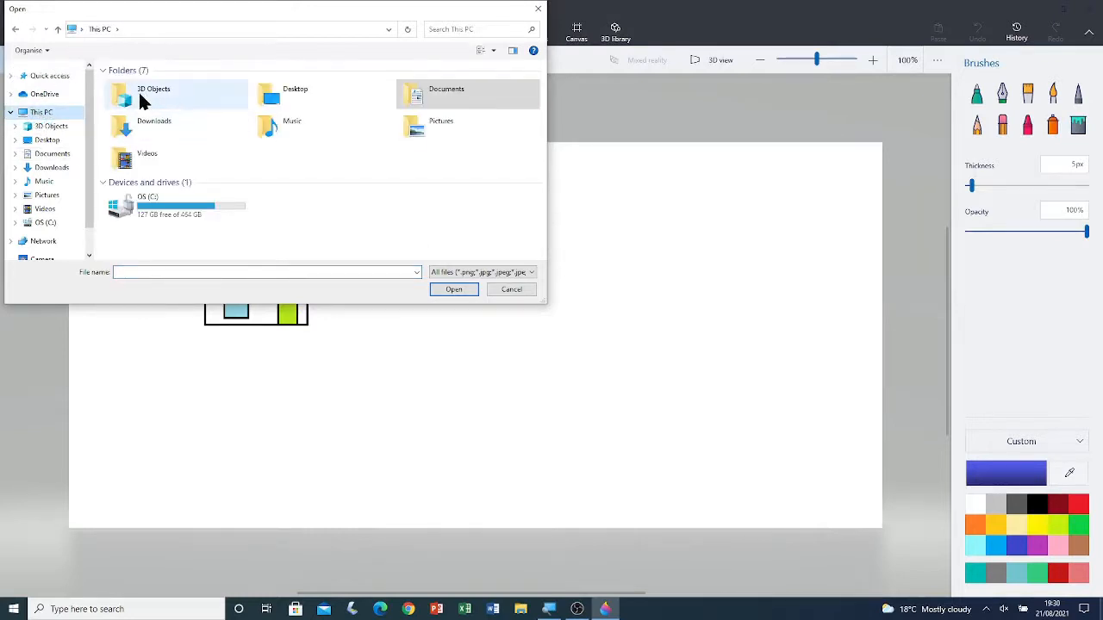
{"action": "mouse_move", "coordinate": [172, 98]}
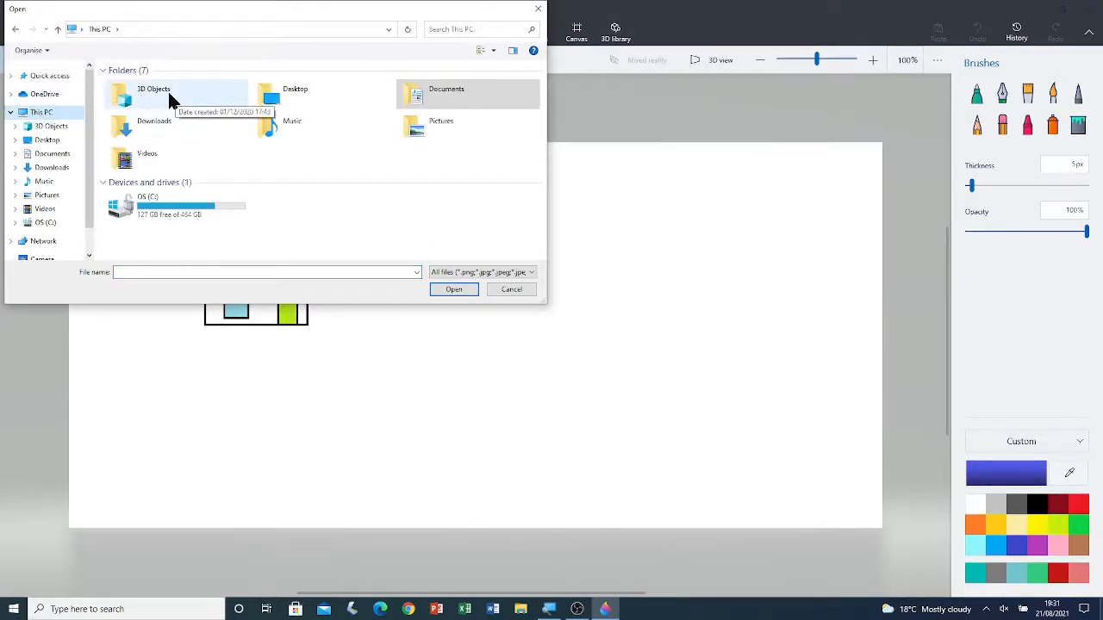
{"action": "double_click", "coordinate": [153, 93]}
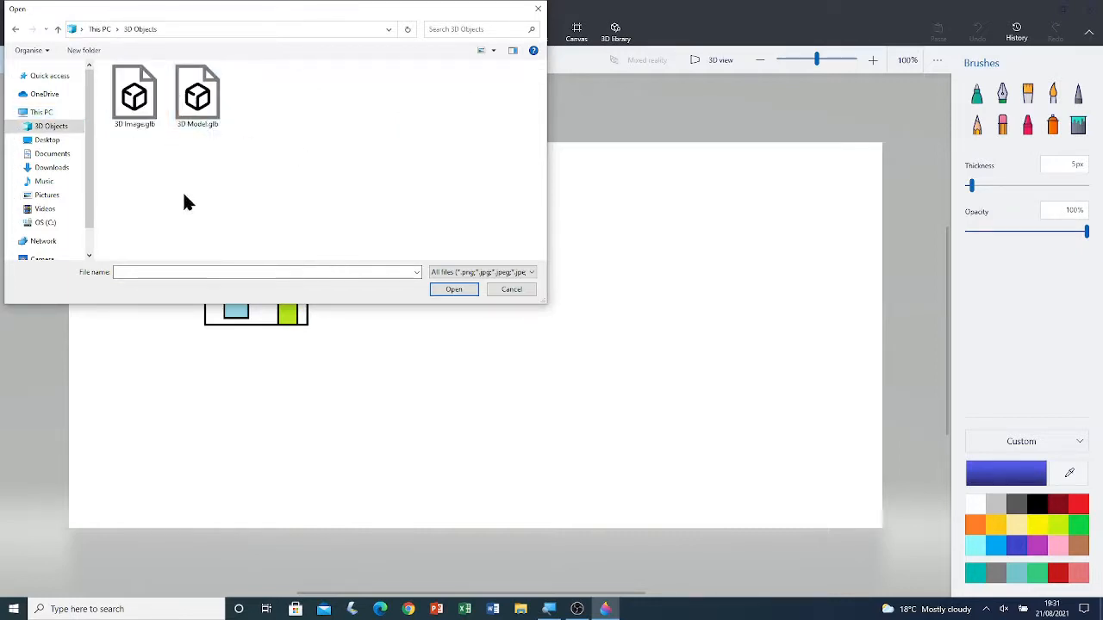
{"action": "mouse_move", "coordinate": [397, 158]}
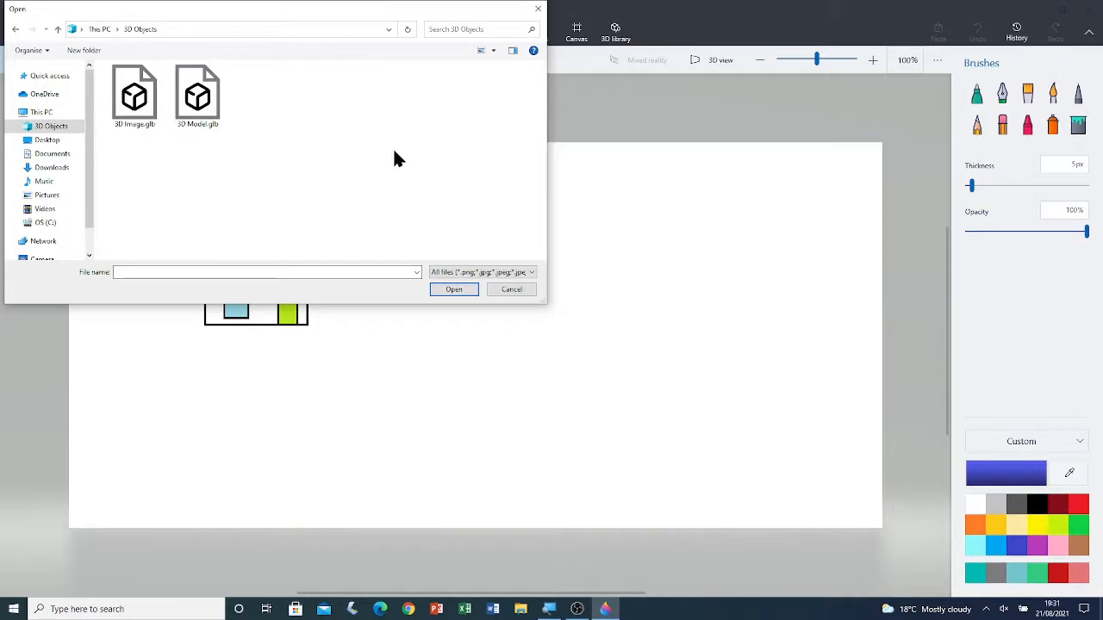
{"action": "left_click", "coordinate": [135, 95]}
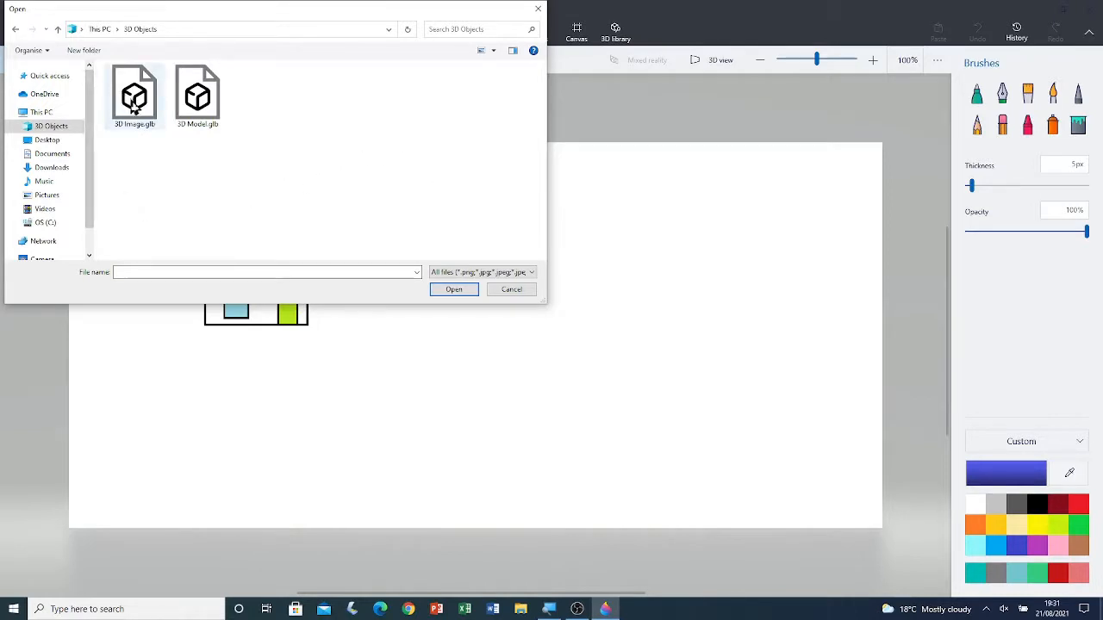
{"action": "mouse_move", "coordinate": [148, 110]}
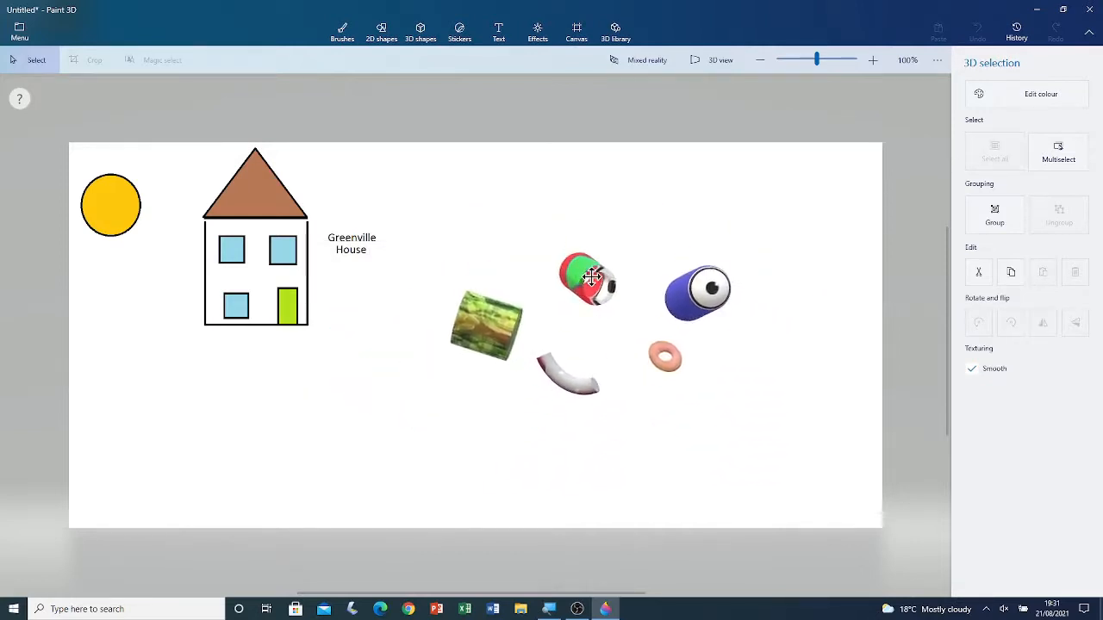
Step: Drag the scattered 3D objects into one cluster positioned right of the house
{"action": "left_click_drag", "start_coordinate": [590, 278], "coordinate": [665, 430]}
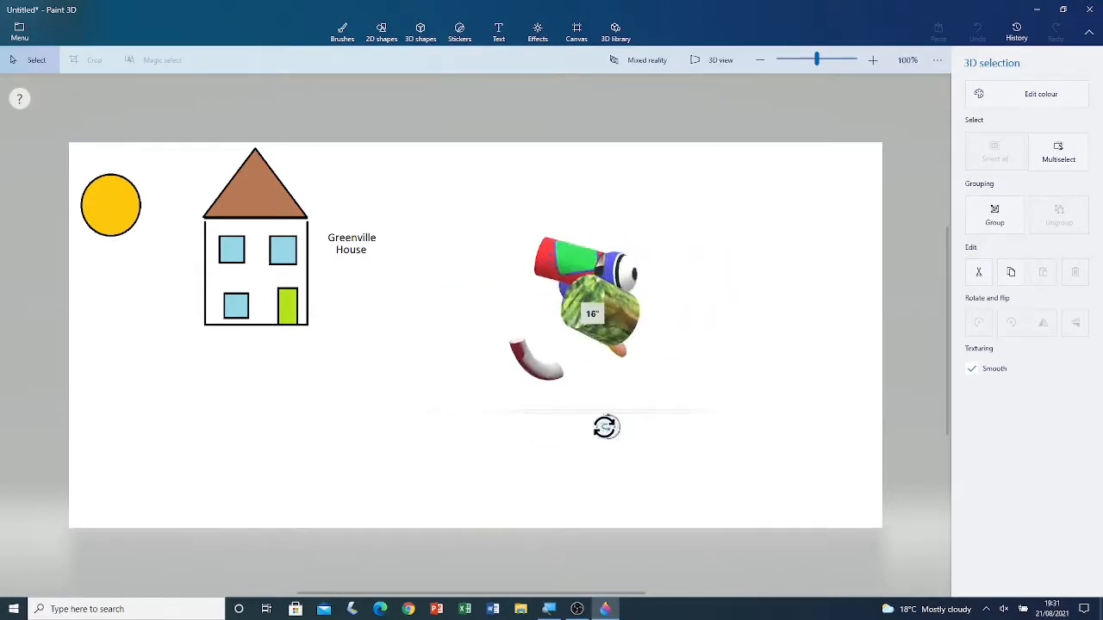
{"action": "left_click", "coordinate": [593, 310]}
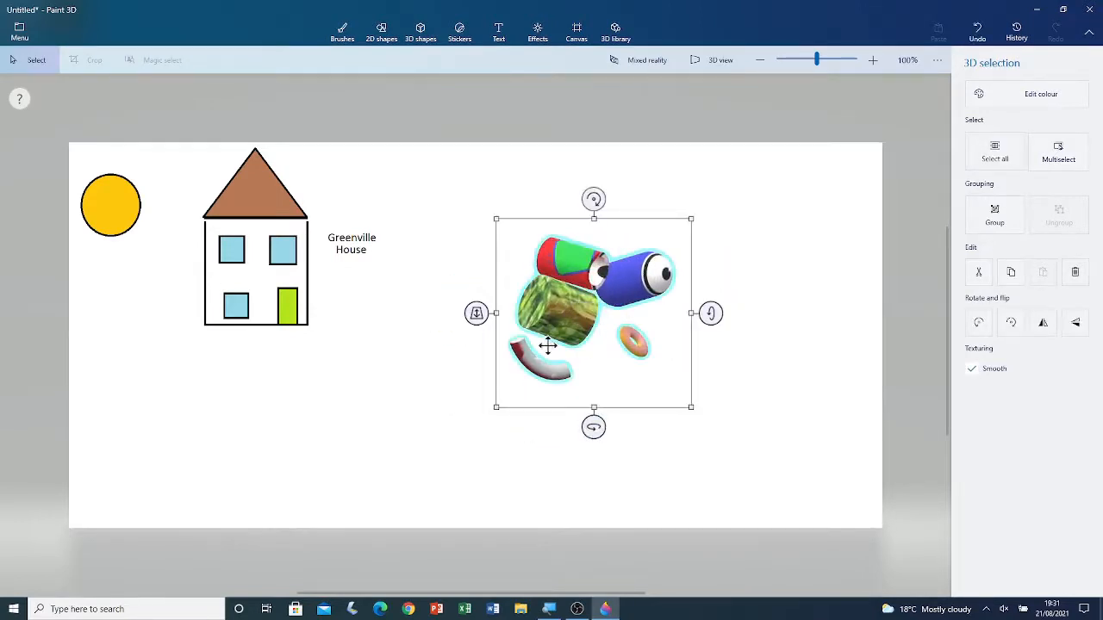
{"action": "left_click_drag", "start_coordinate": [548, 344], "coordinate": [689, 262]}
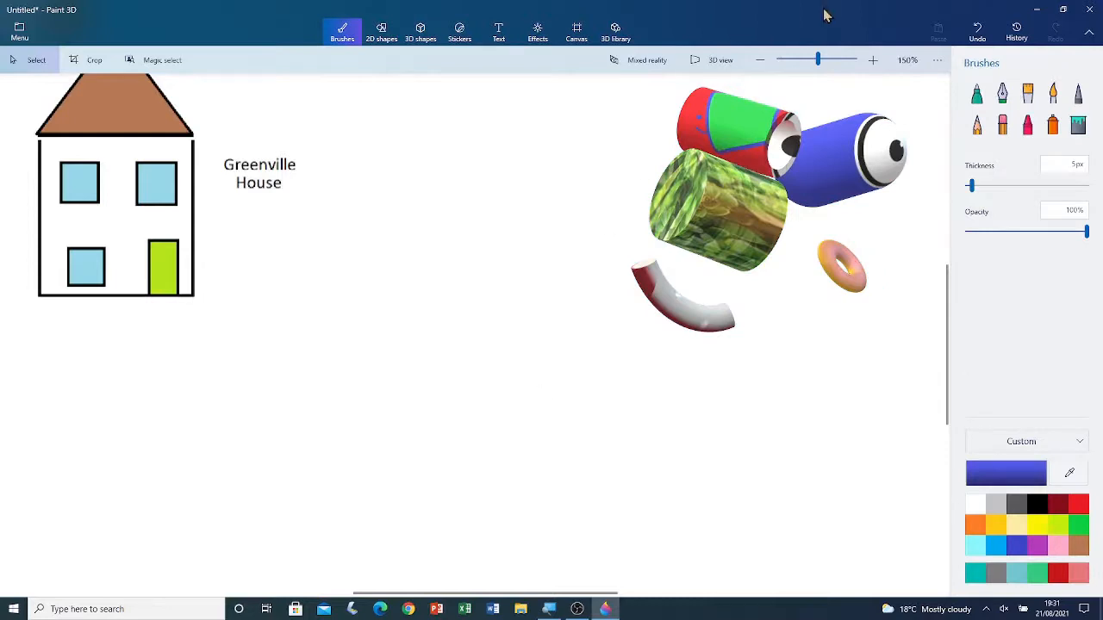
{"action": "mouse_move", "coordinate": [820, 59]}
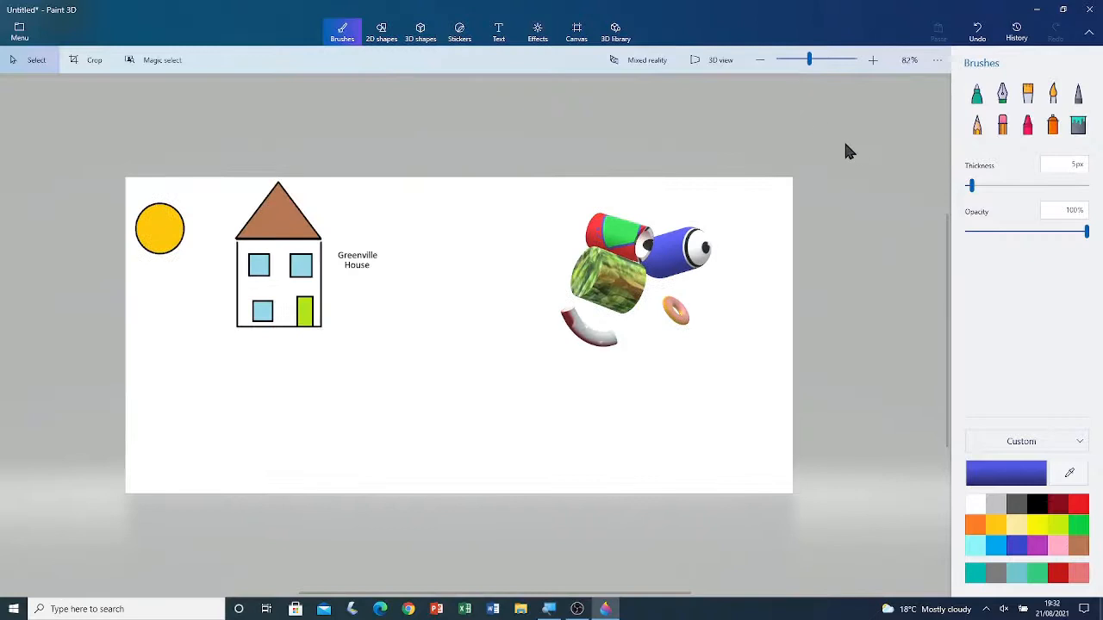
{"action": "mouse_move", "coordinate": [634, 144]}
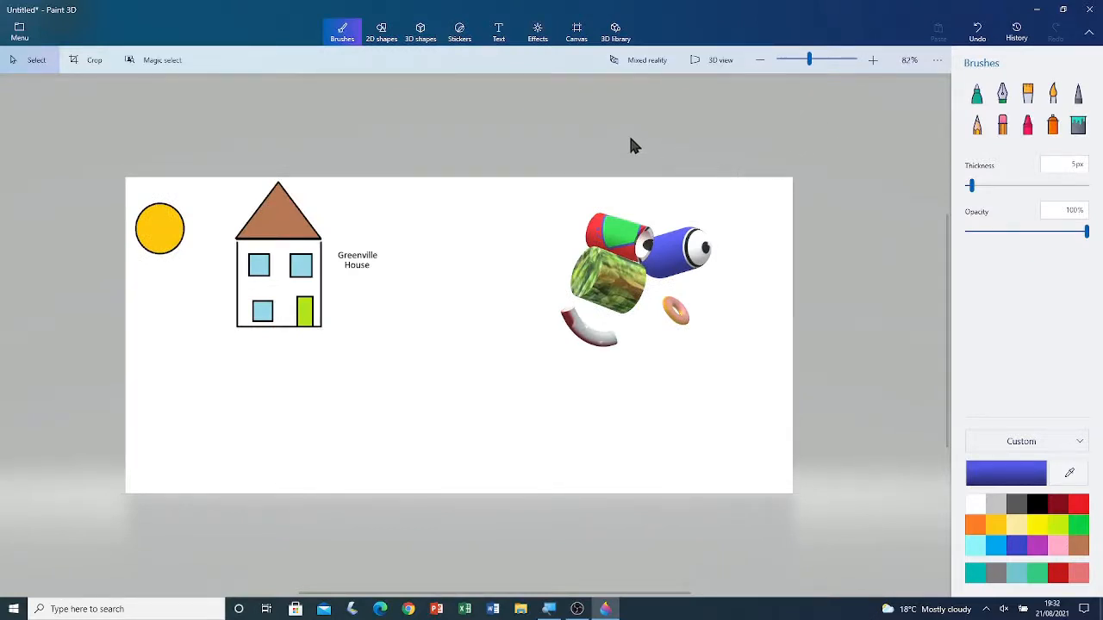
{"action": "mouse_move", "coordinate": [25, 16]}
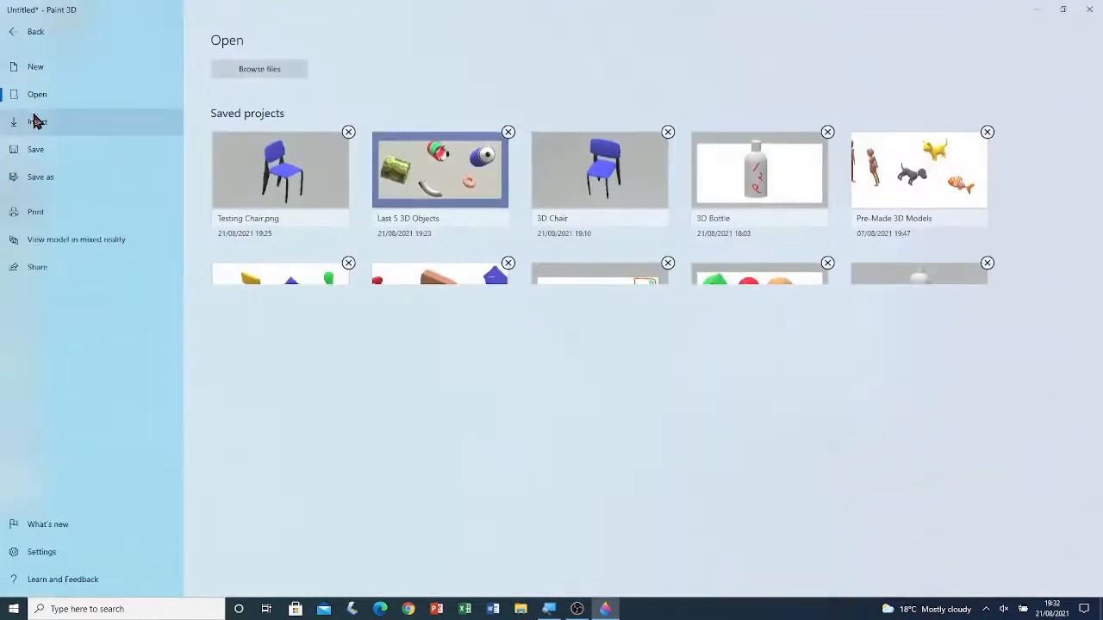
Step: Browse to This PC > 3D Objects and select 3D Model.glb with the blue chair
{"action": "left_click", "coordinate": [258, 69]}
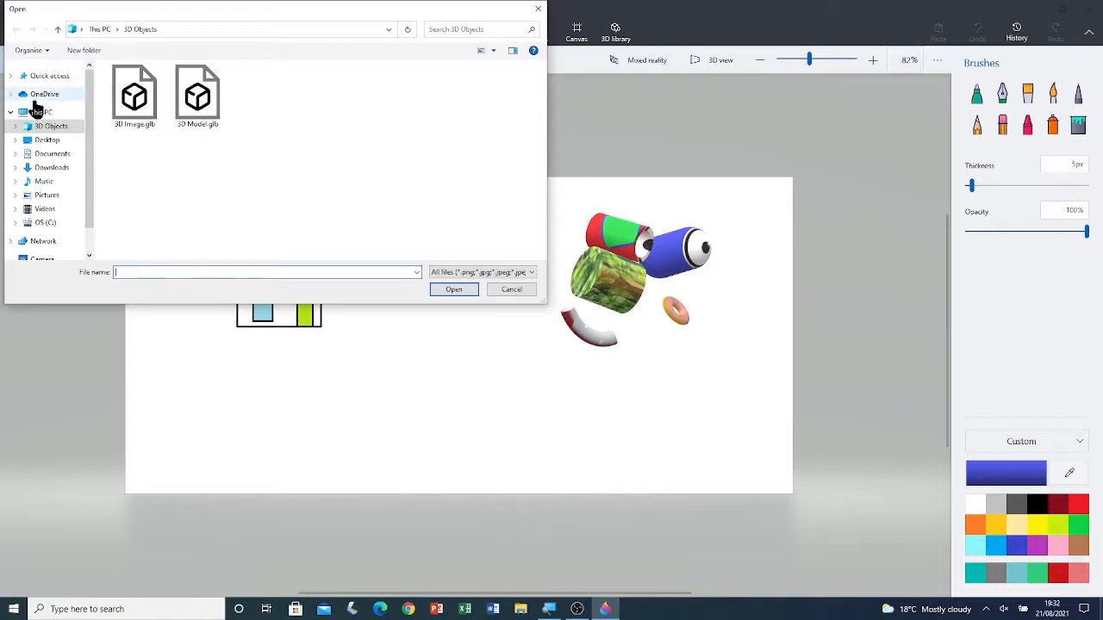
{"action": "left_click", "coordinate": [41, 112]}
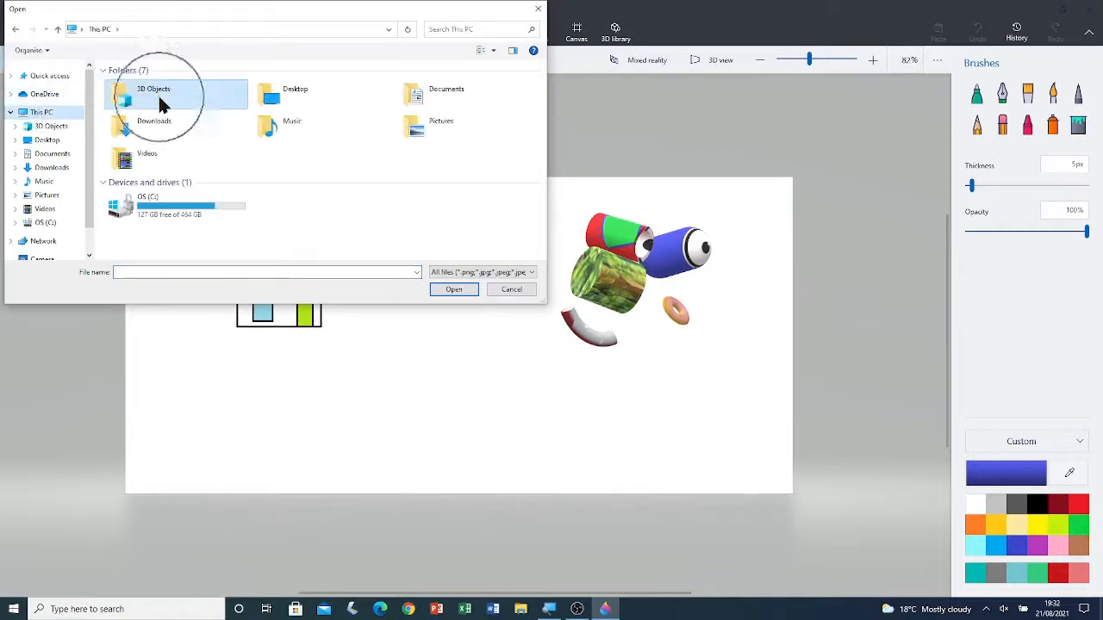
{"action": "double_click", "coordinate": [148, 89]}
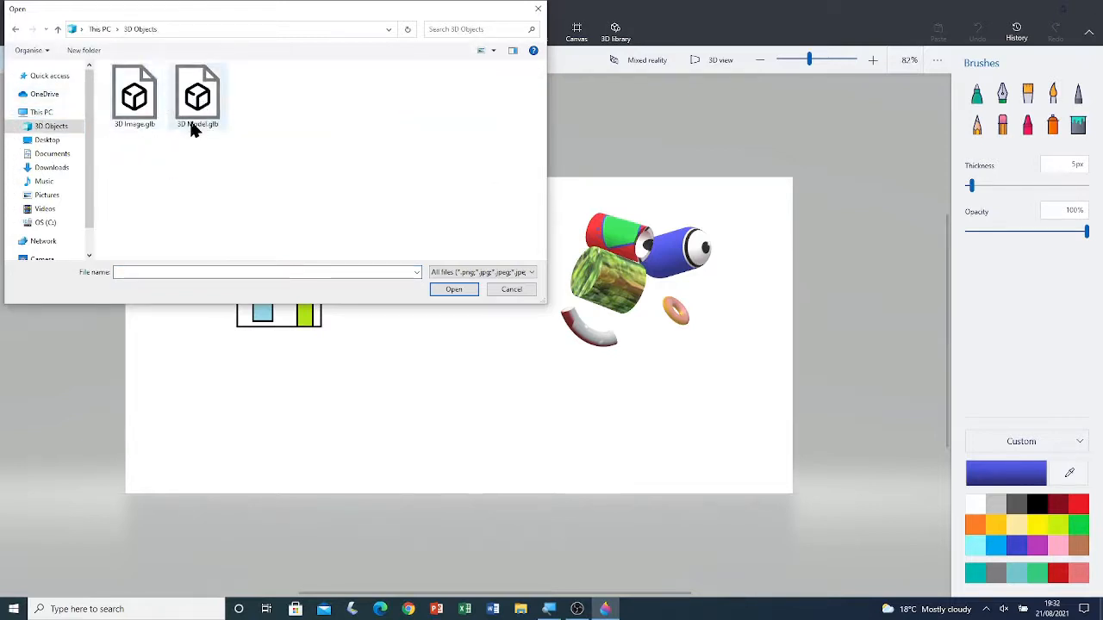
{"action": "left_click", "coordinate": [201, 95]}
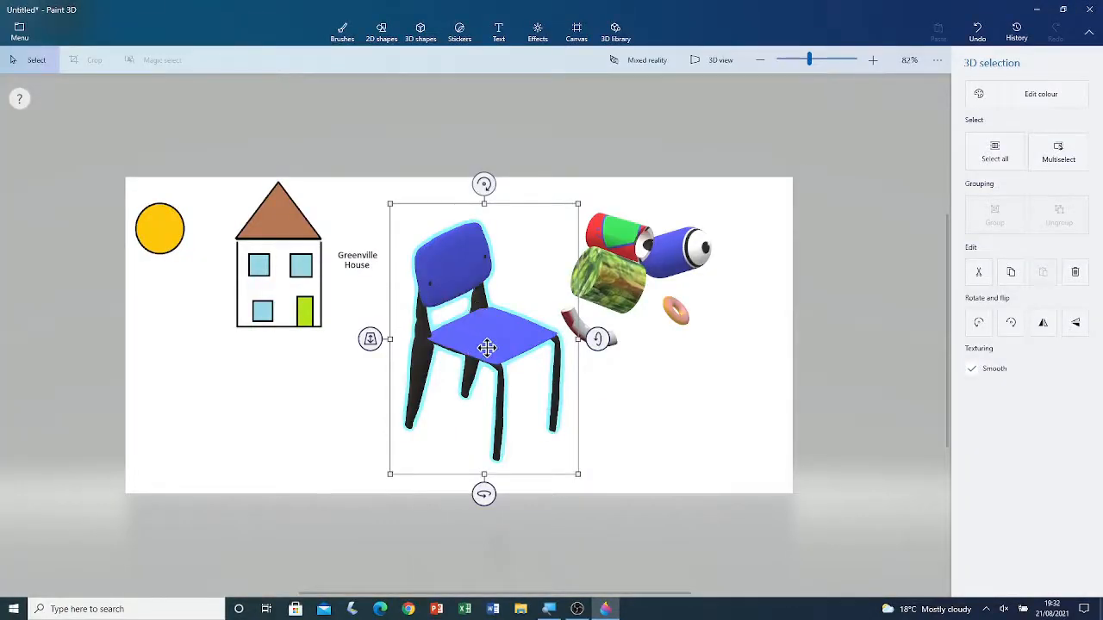
Step: Rotate the chair to an upright angle, shrink it and move it below the Greenville House label
{"action": "left_click_drag", "start_coordinate": [486, 348], "coordinate": [457, 403]}
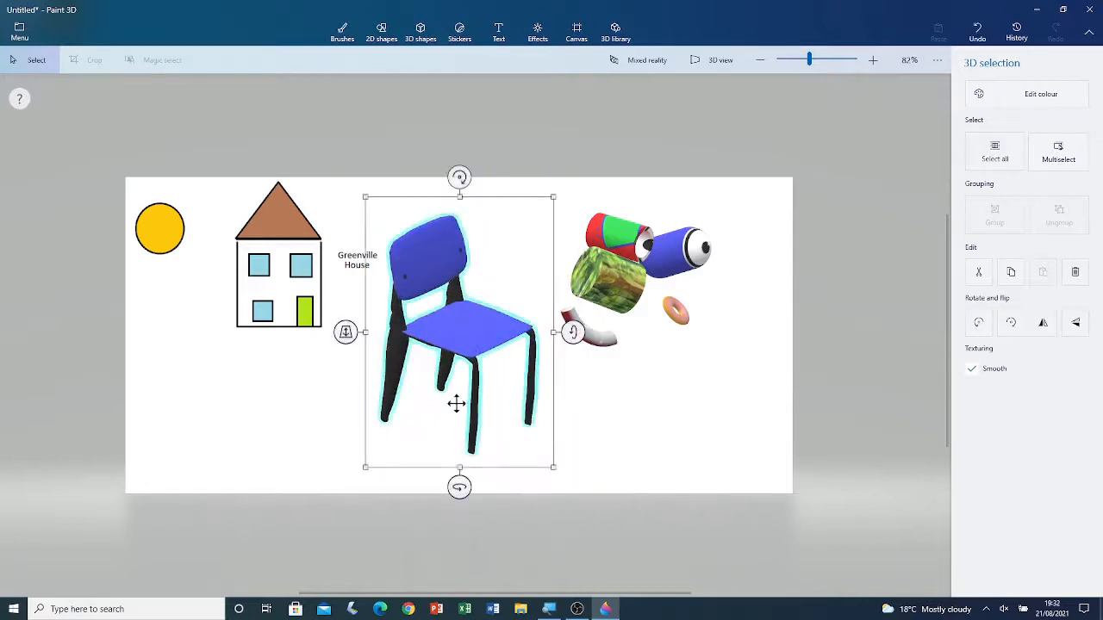
{"action": "left_click_drag", "start_coordinate": [458, 485], "coordinate": [329, 486]}
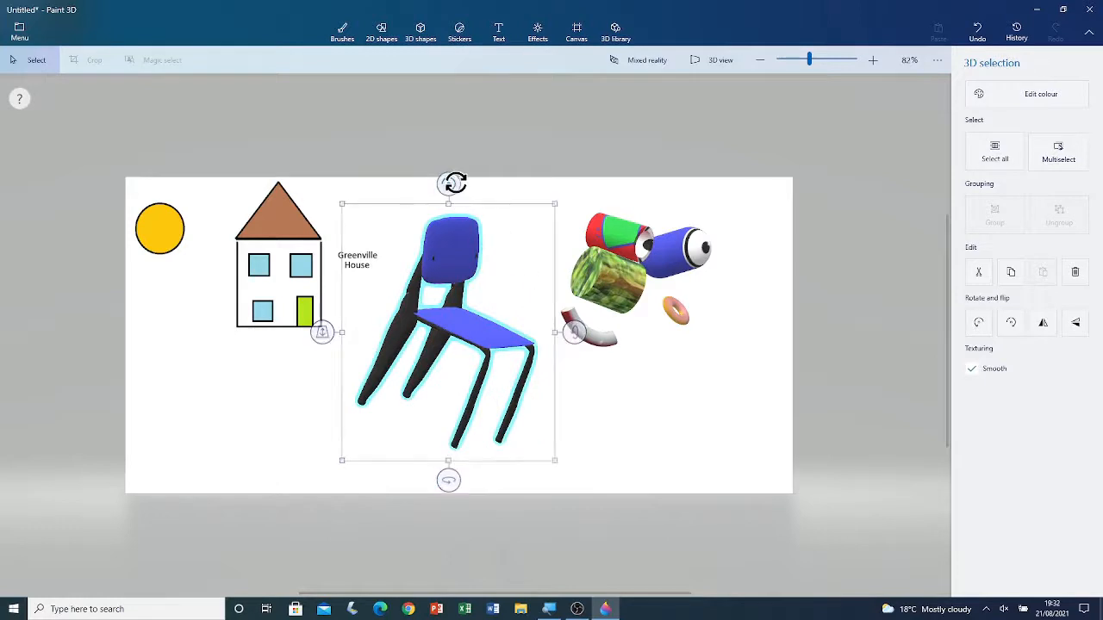
{"action": "left_click_drag", "start_coordinate": [575, 333], "coordinate": [576, 348]}
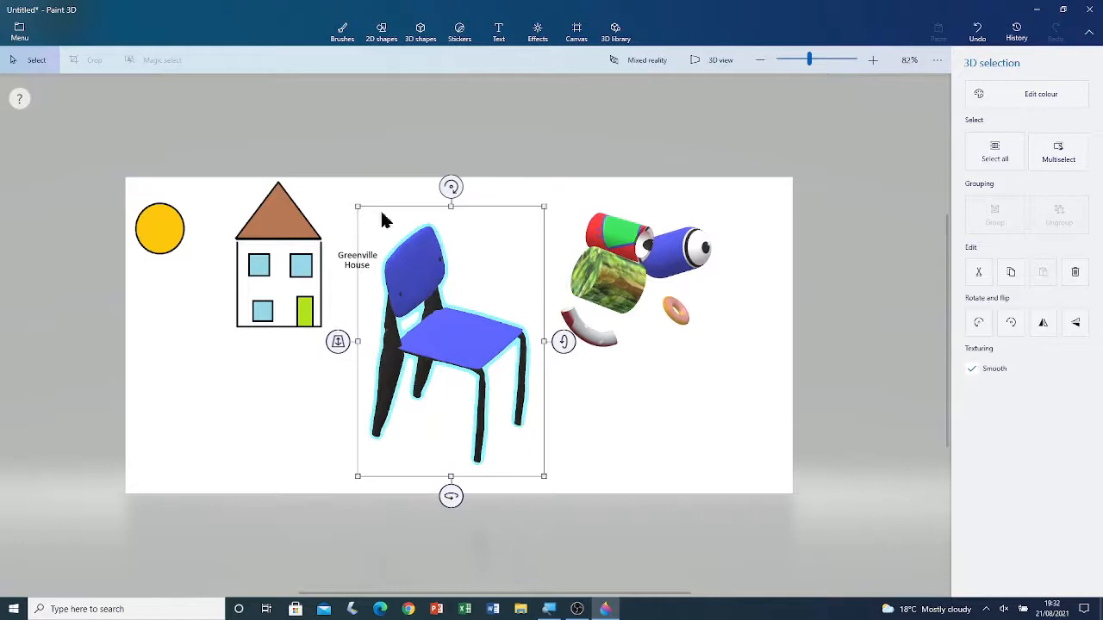
{"action": "left_click", "coordinate": [1058, 152]}
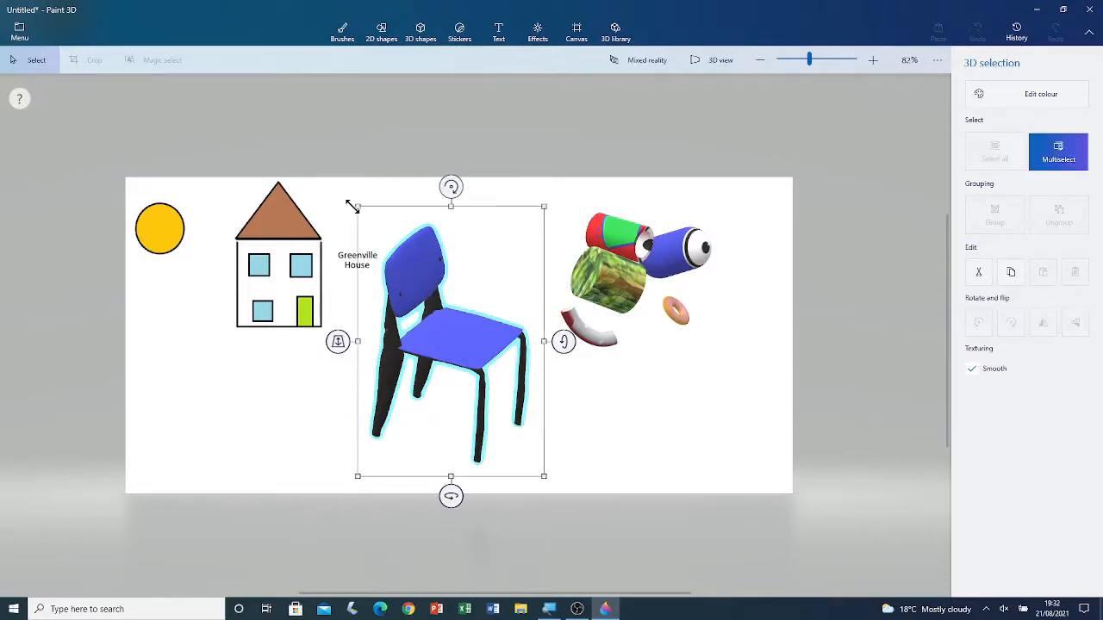
{"action": "left_click_drag", "start_coordinate": [450, 341], "coordinate": [479, 372]}
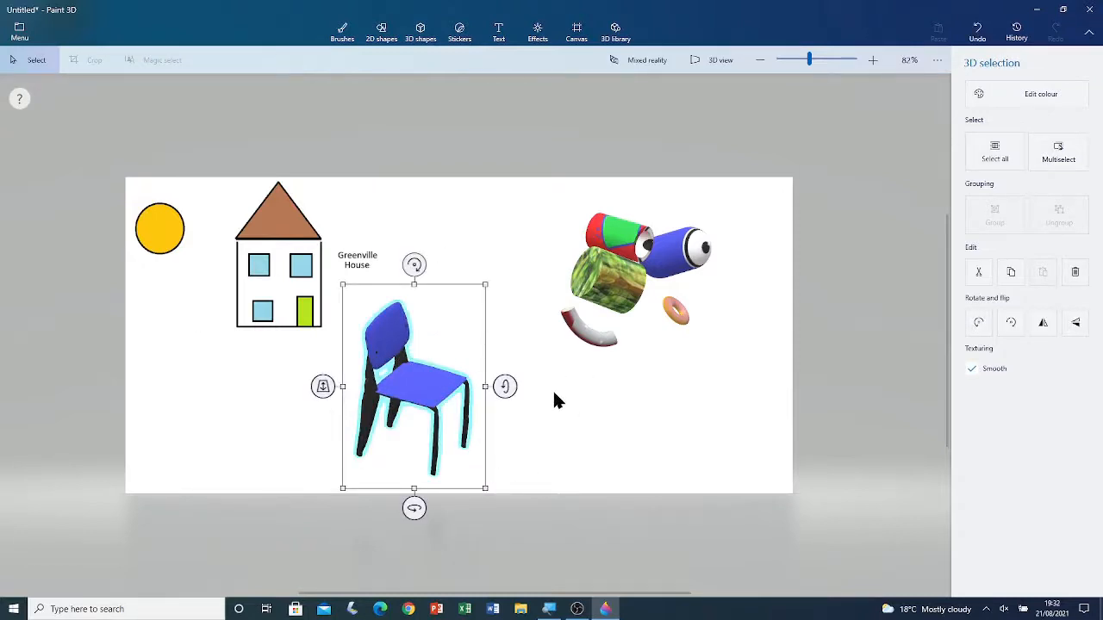
{"action": "left_click", "coordinate": [341, 28]}
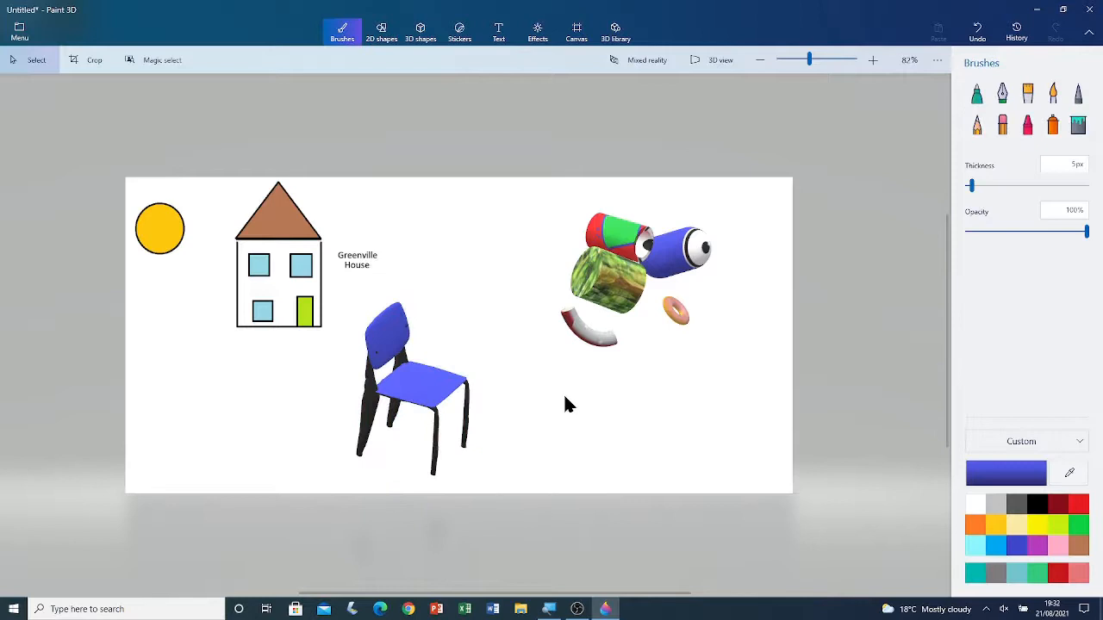
{"action": "mouse_move", "coordinate": [517, 299]}
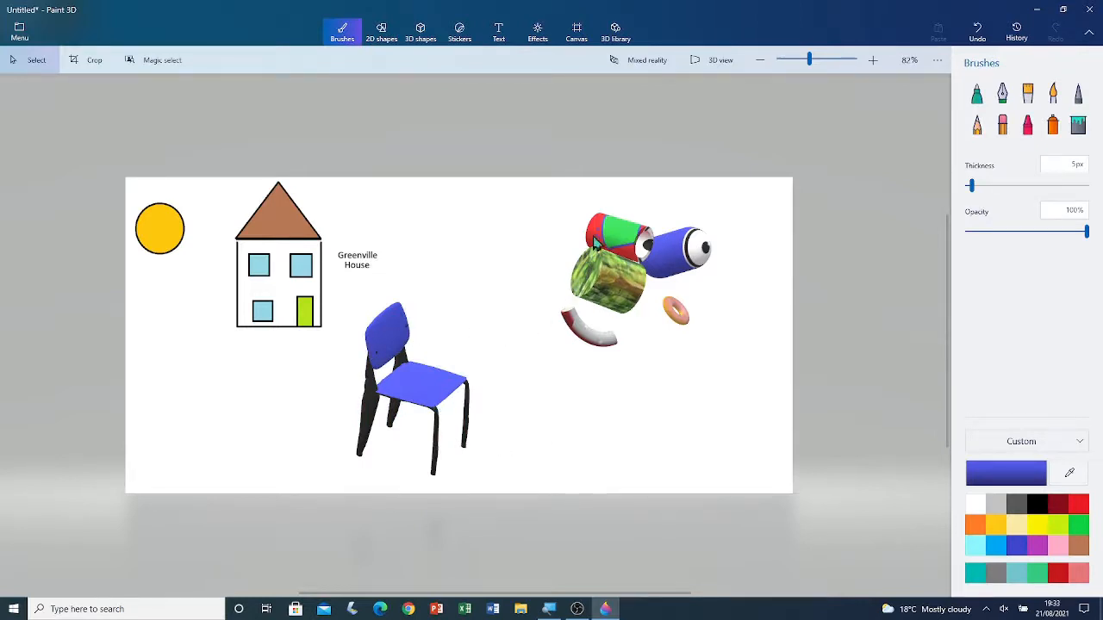
{"action": "mouse_move", "coordinate": [439, 399]}
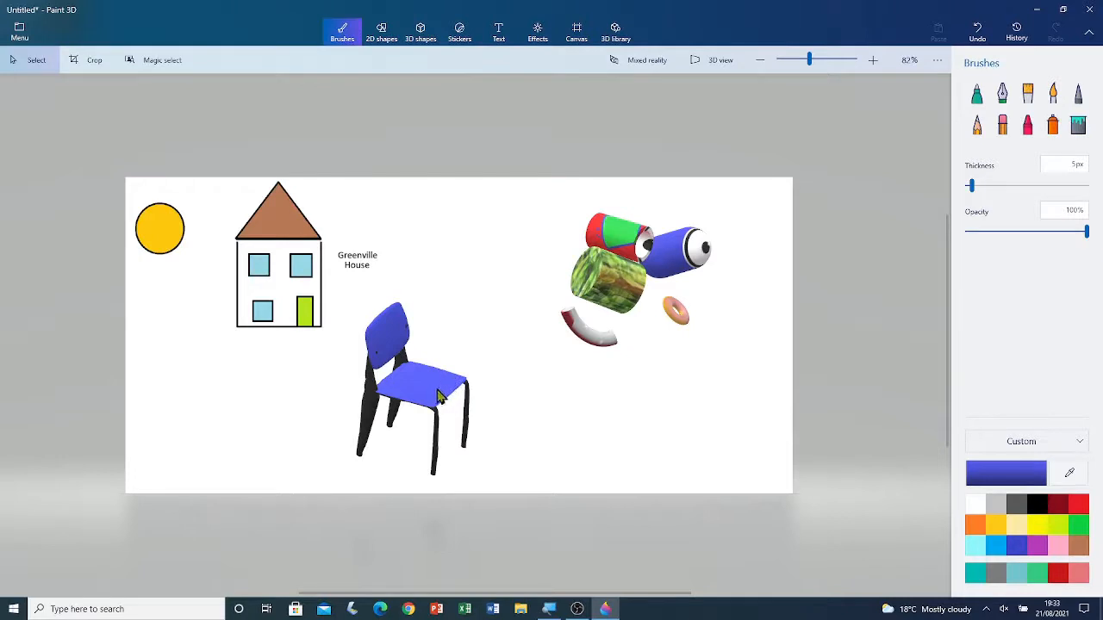
Step: Reselect the chair to turn it to about 343°, then deselect to finish editing
{"action": "left_click", "coordinate": [439, 396]}
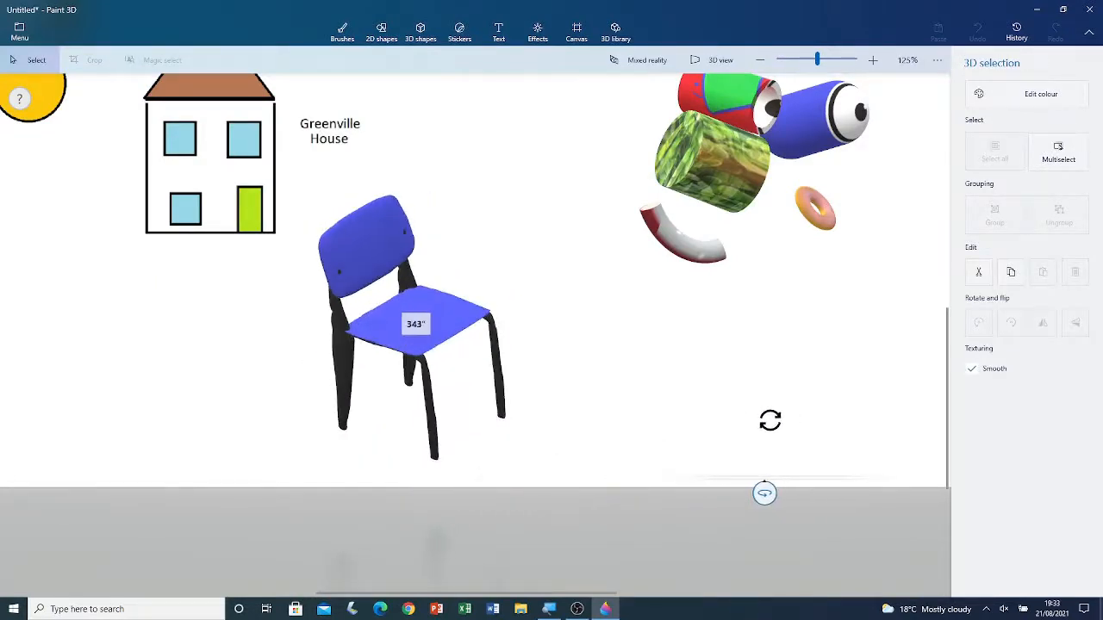
{"action": "left_click", "coordinate": [414, 324]}
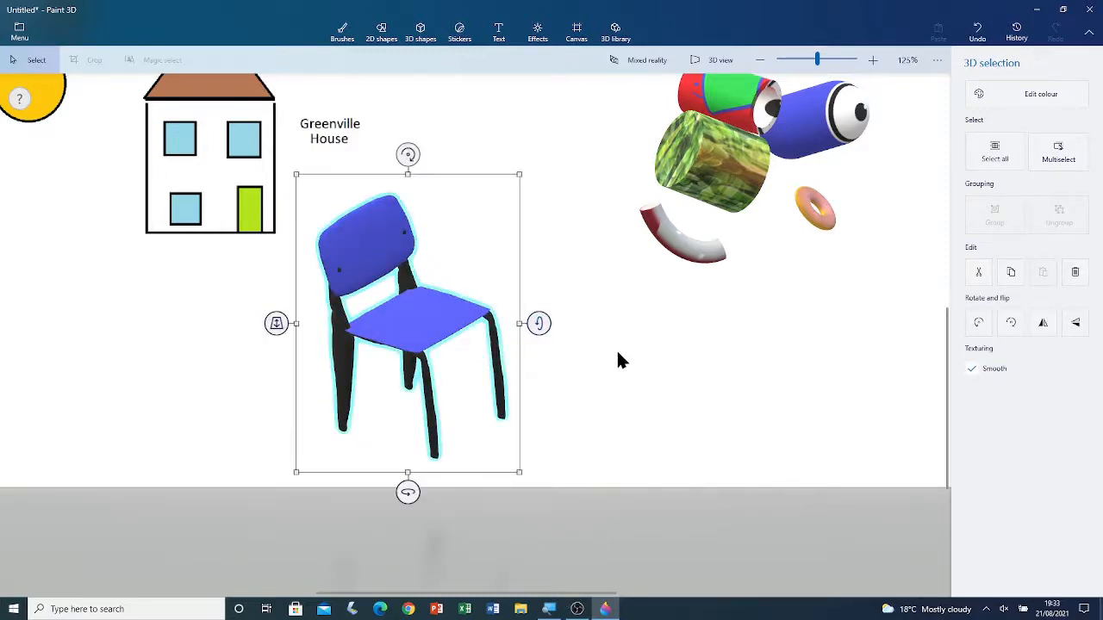
{"action": "left_click", "coordinate": [339, 31]}
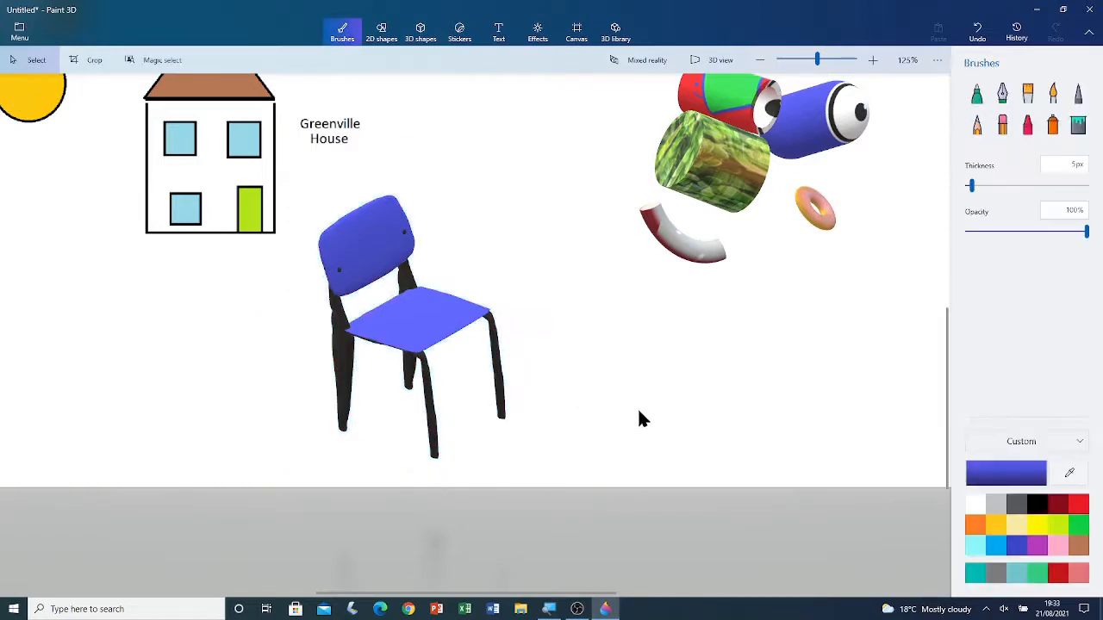
{"action": "mouse_move", "coordinate": [609, 286]}
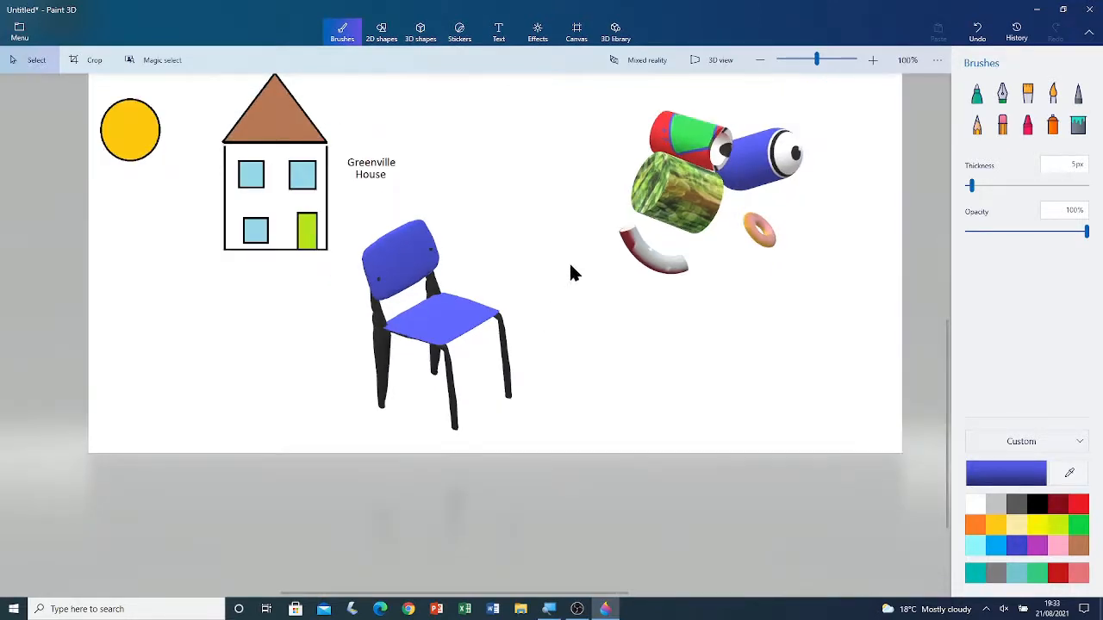
{"action": "mouse_move", "coordinate": [522, 211]}
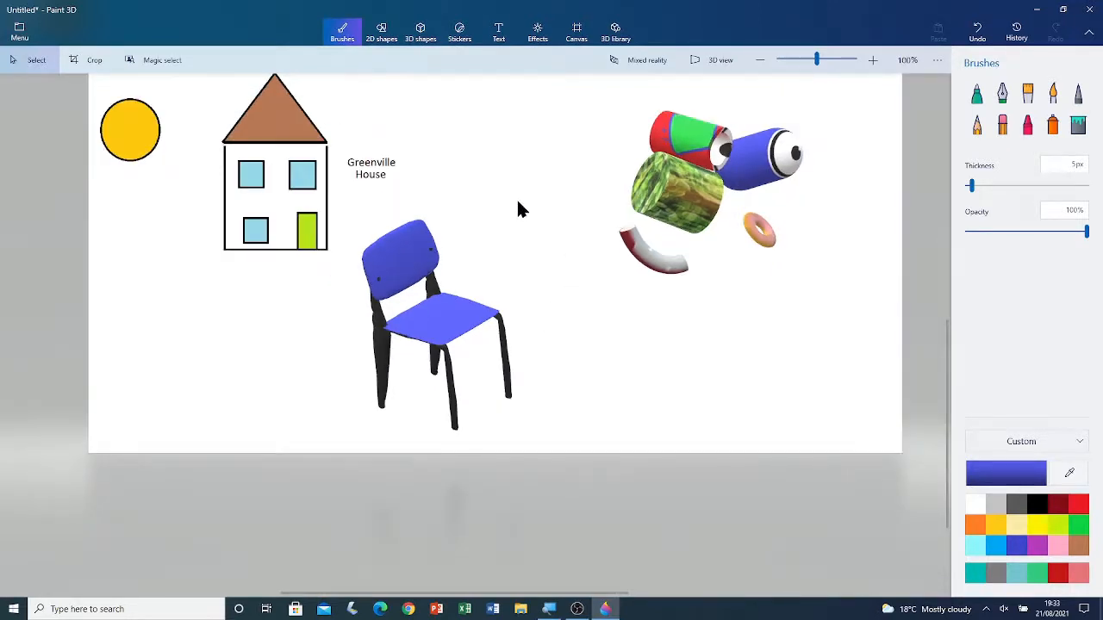
{"action": "mouse_move", "coordinate": [465, 340]}
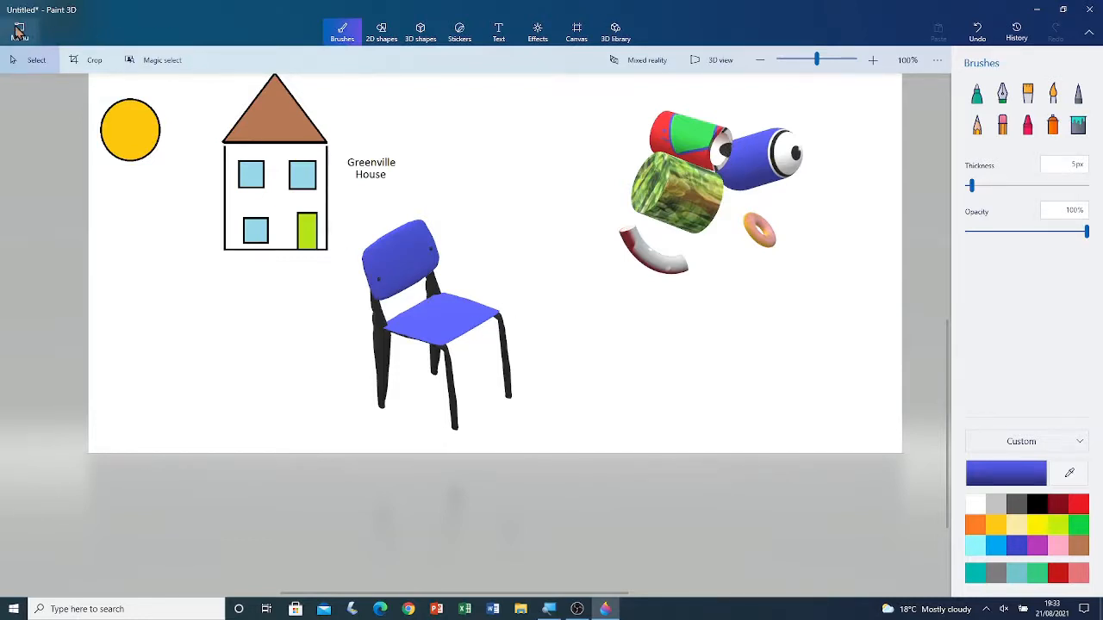
{"action": "left_click", "coordinate": [17, 31]}
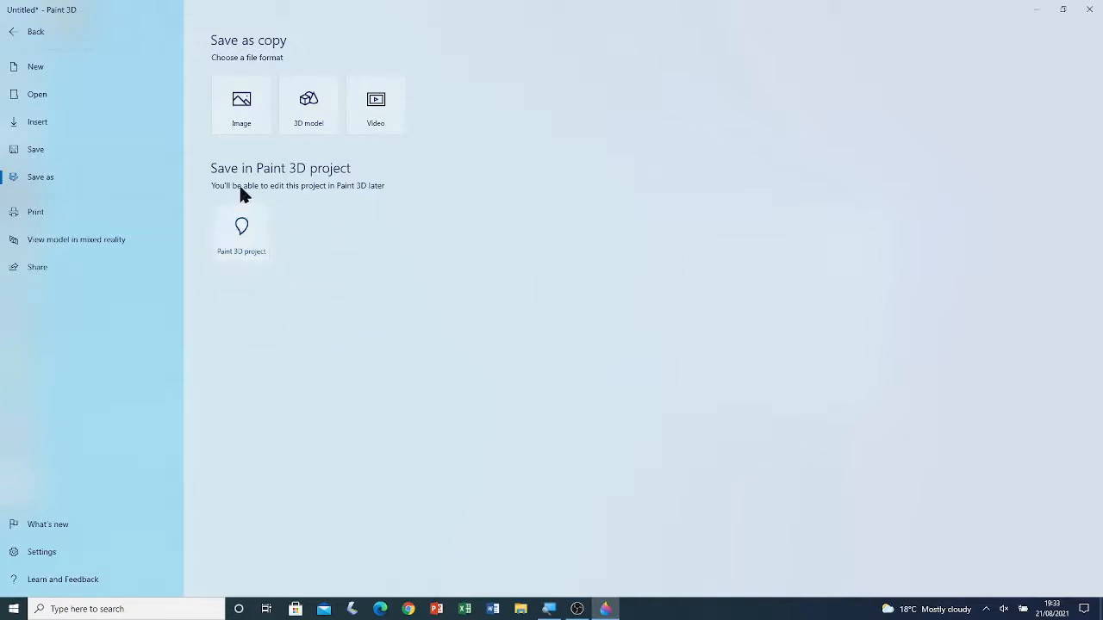
{"action": "mouse_move", "coordinate": [257, 223]}
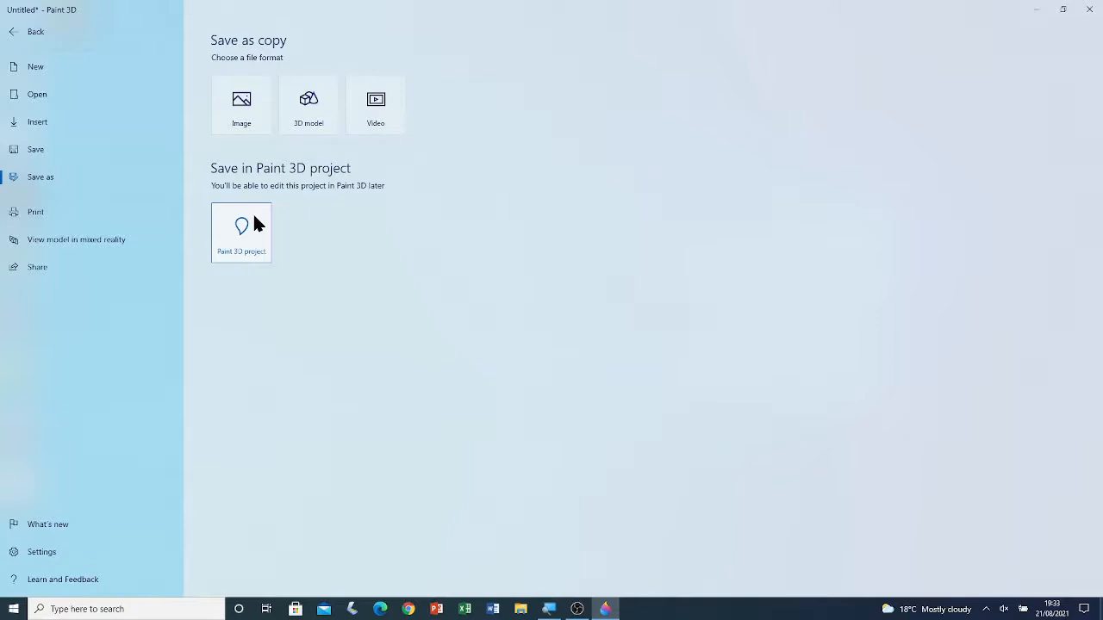
Step: Save the scene as a Paint 3D project named 'Importing Images'
{"action": "left_click", "coordinate": [242, 233]}
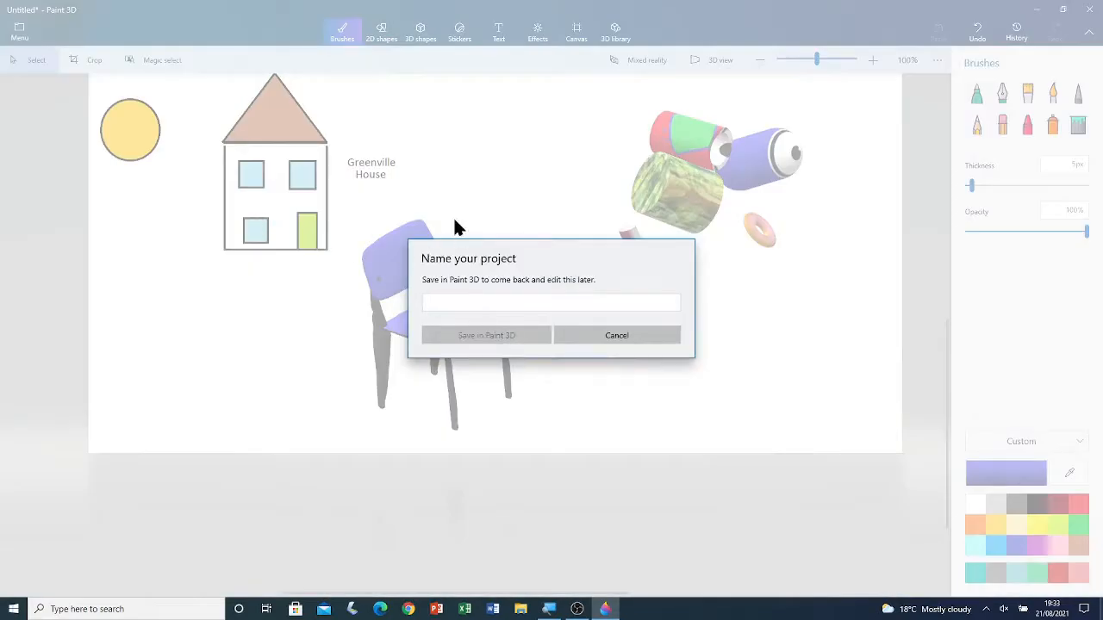
{"action": "left_click", "coordinate": [552, 303]}
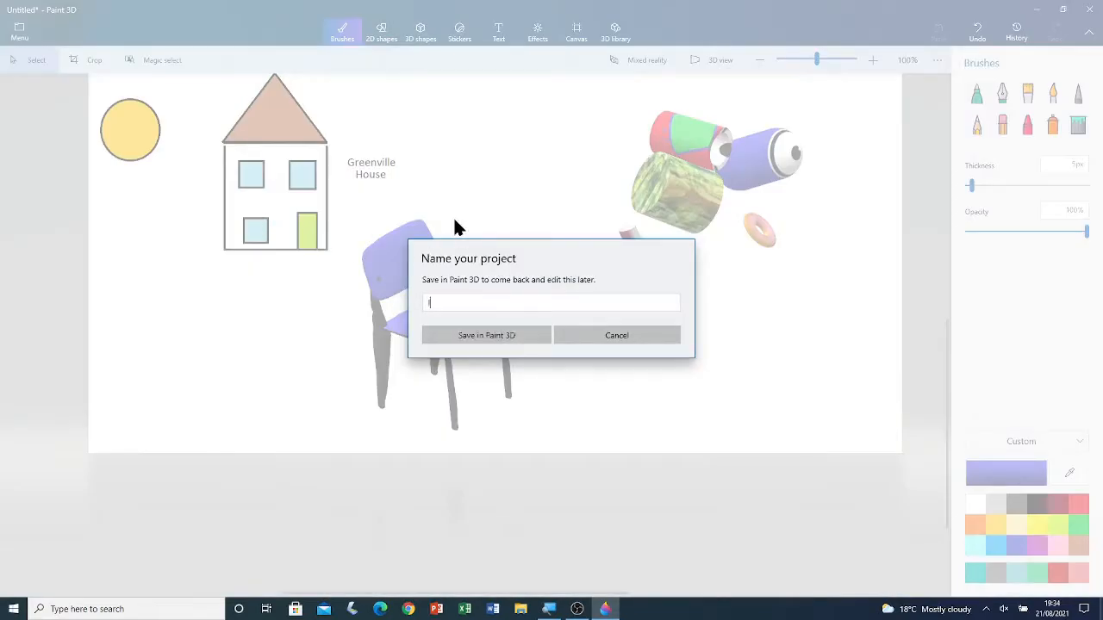
{"action": "type", "text": "Importing Images"}
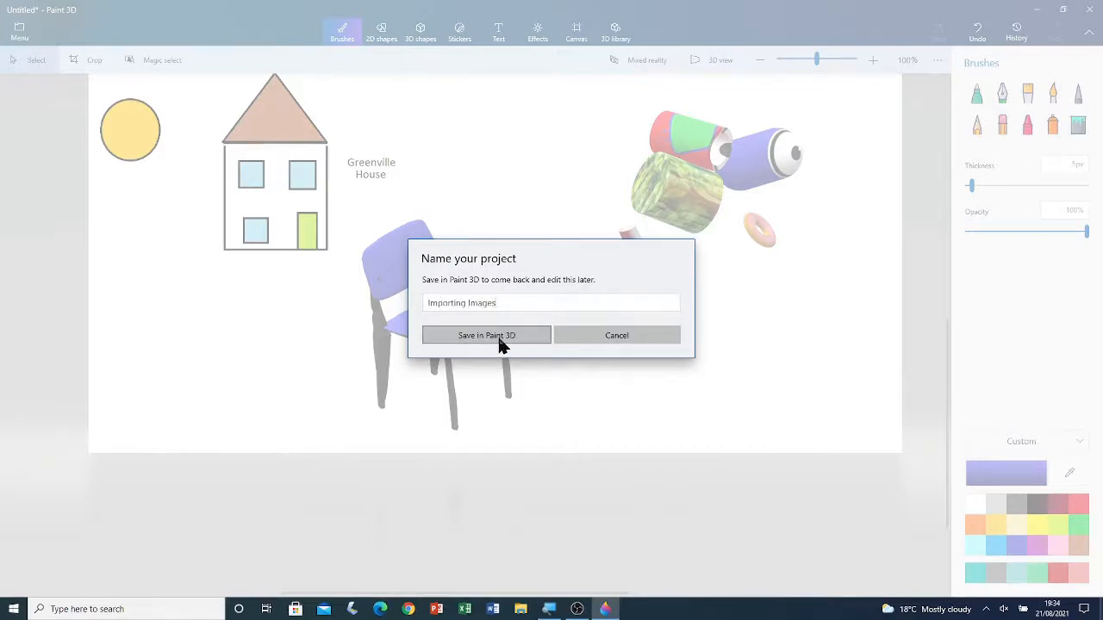
{"action": "left_click", "coordinate": [486, 334]}
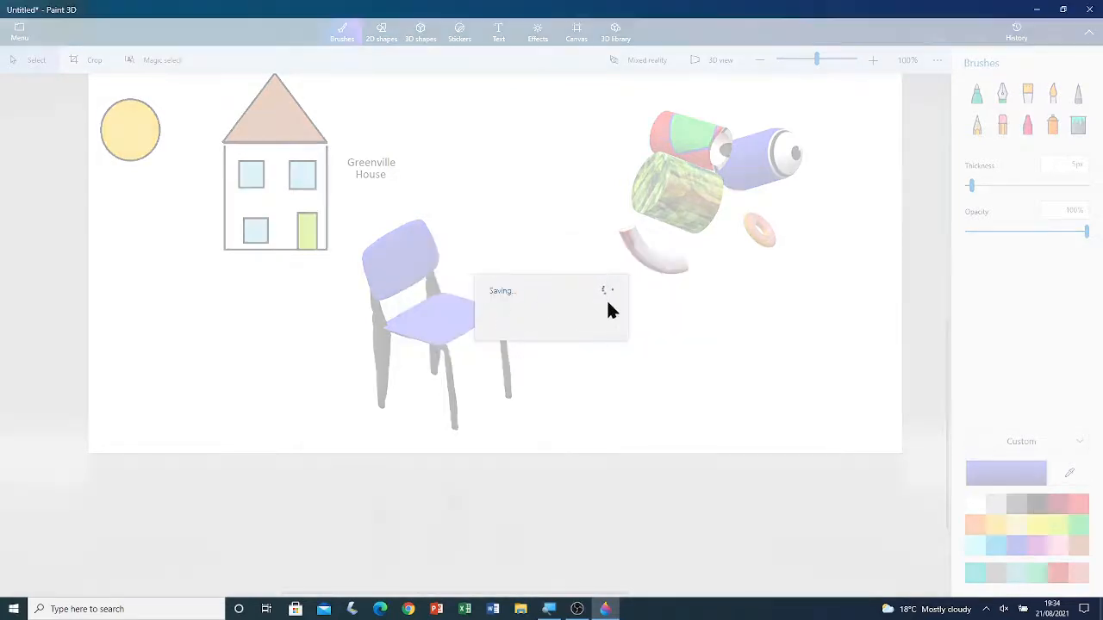
{"action": "mouse_move", "coordinate": [648, 317]}
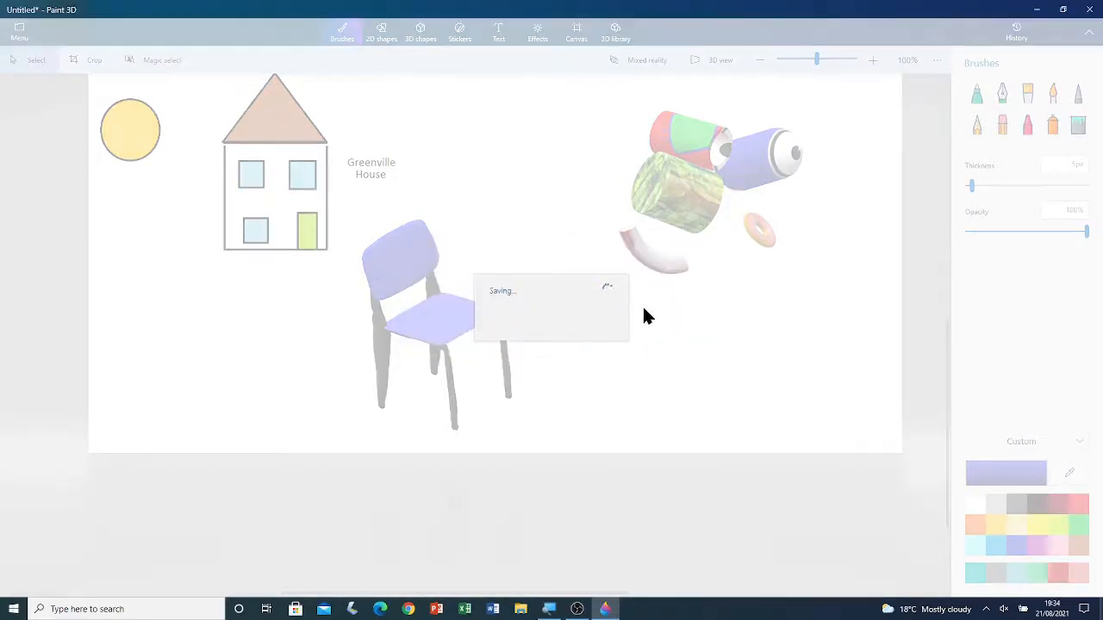
{"action": "mouse_move", "coordinate": [668, 182]}
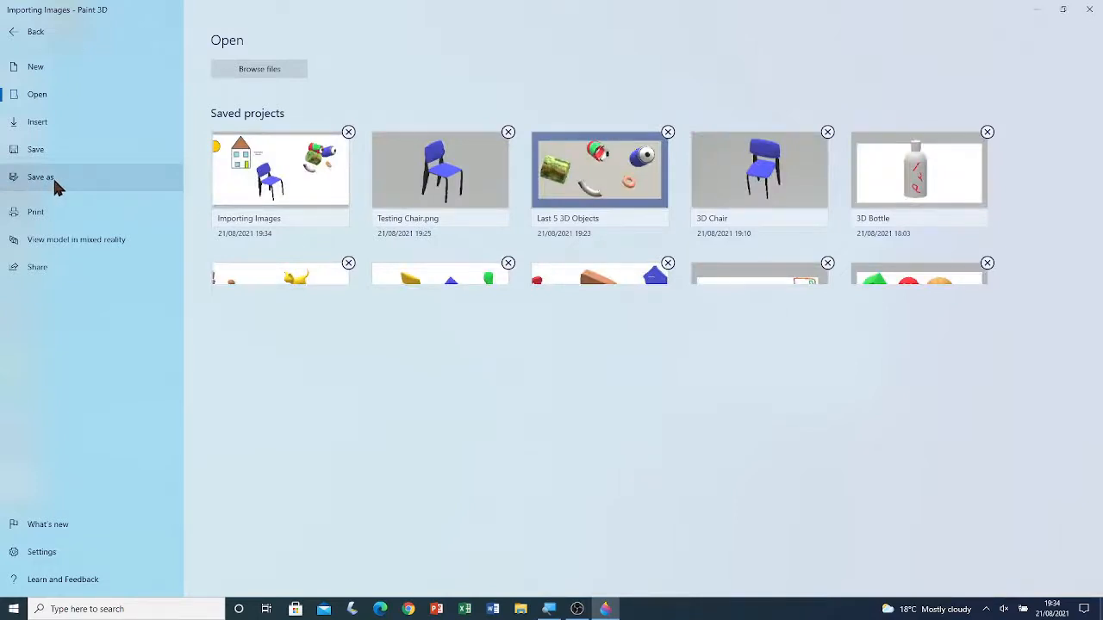
Step: Export the scene as a GLB 3D model named 'Importing images' in the 3D Objects folder
{"action": "left_click", "coordinate": [39, 176]}
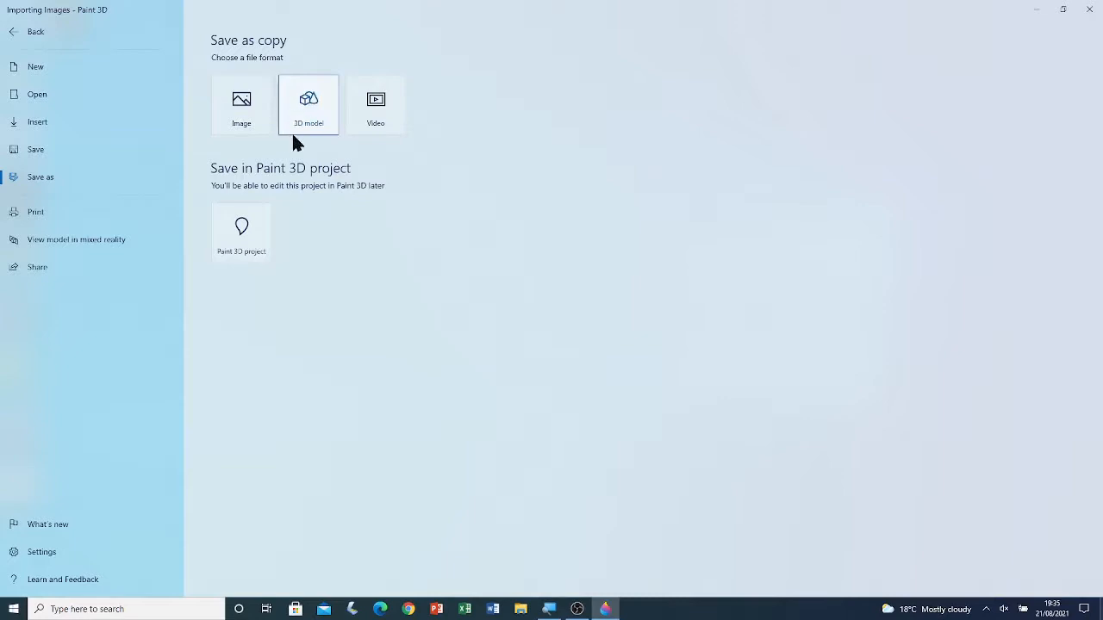
{"action": "left_click", "coordinate": [307, 103]}
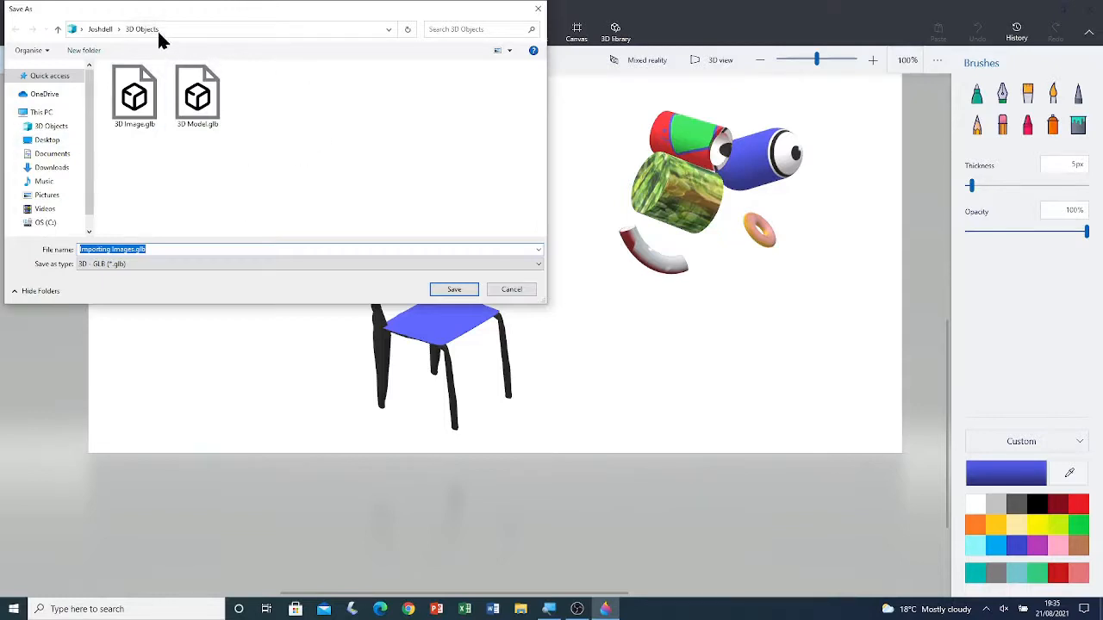
{"action": "mouse_move", "coordinate": [228, 166]}
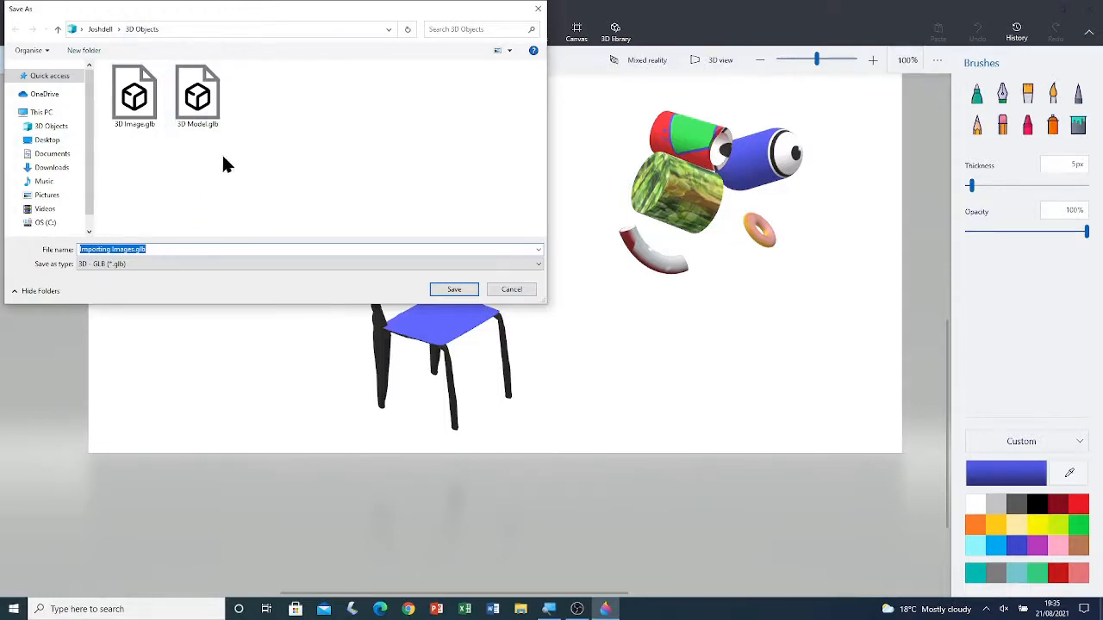
{"action": "mouse_move", "coordinate": [286, 157]}
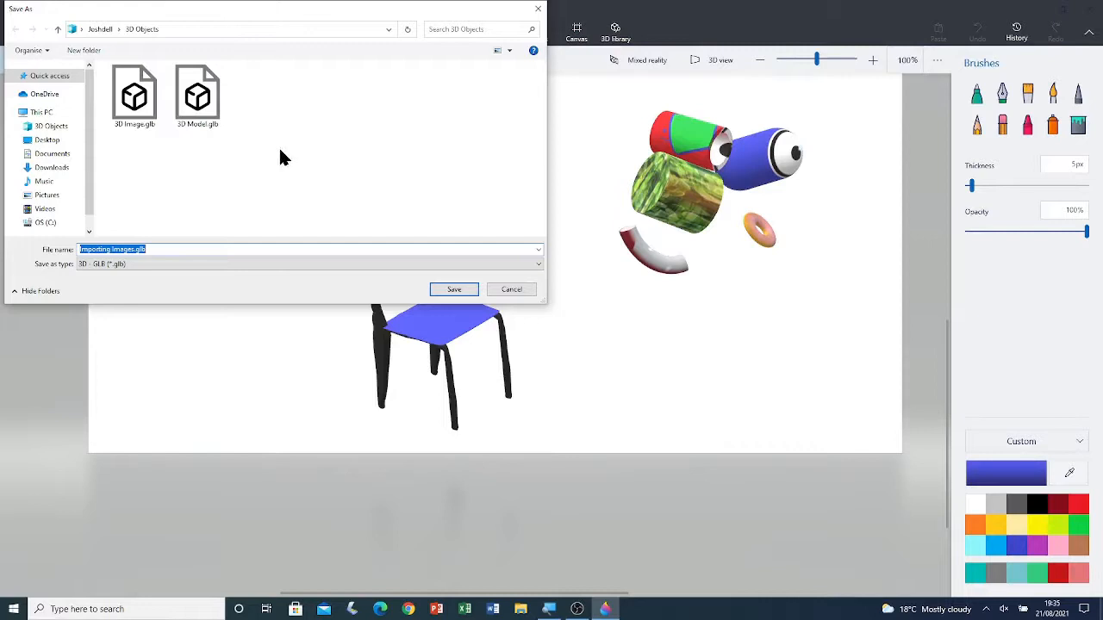
{"action": "type", "text": "Importing"}
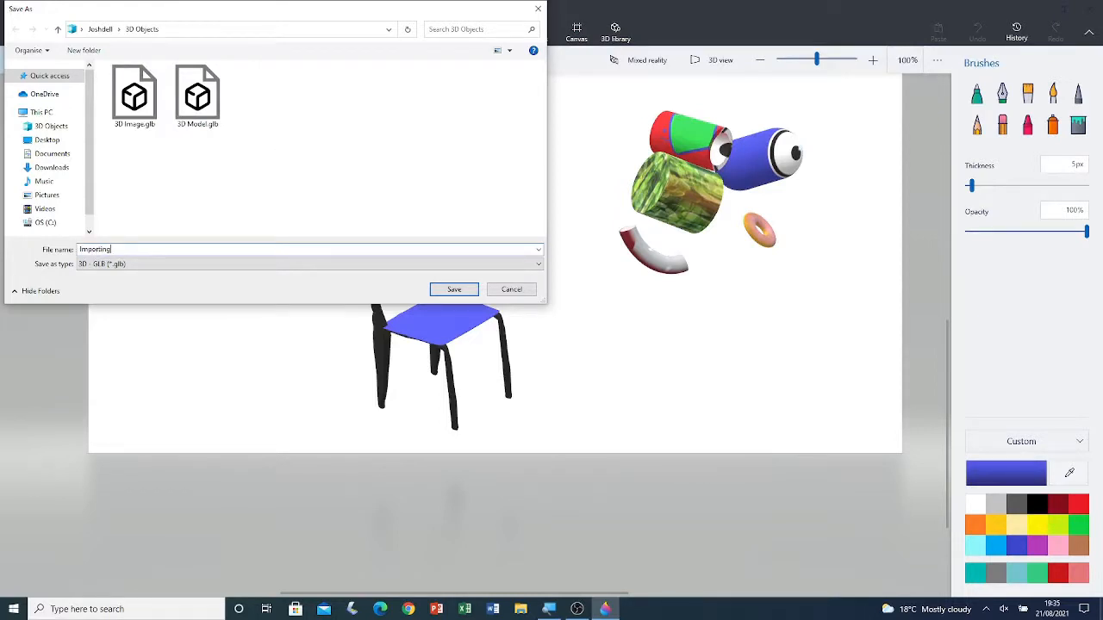
{"action": "type", "text": "images"}
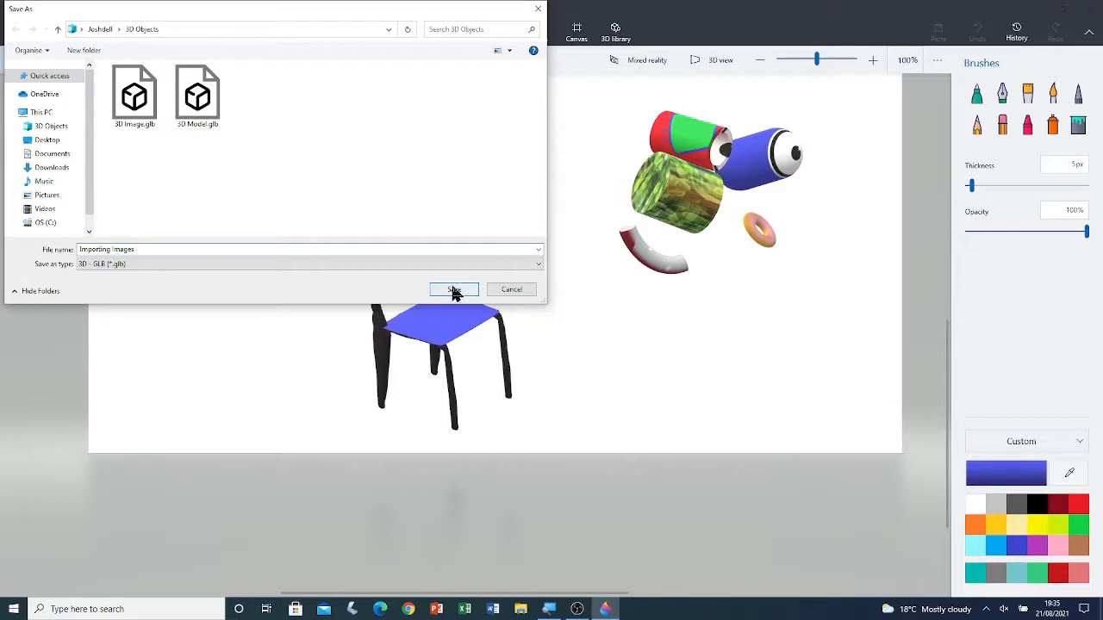
{"action": "left_click", "coordinate": [454, 290]}
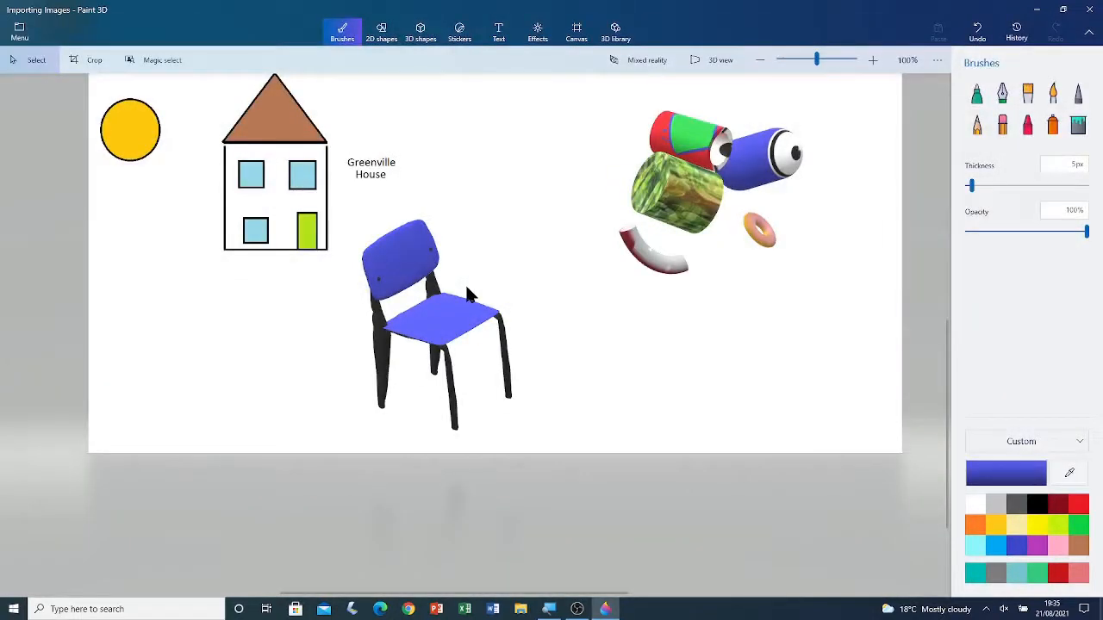
{"action": "mouse_move", "coordinate": [541, 289]}
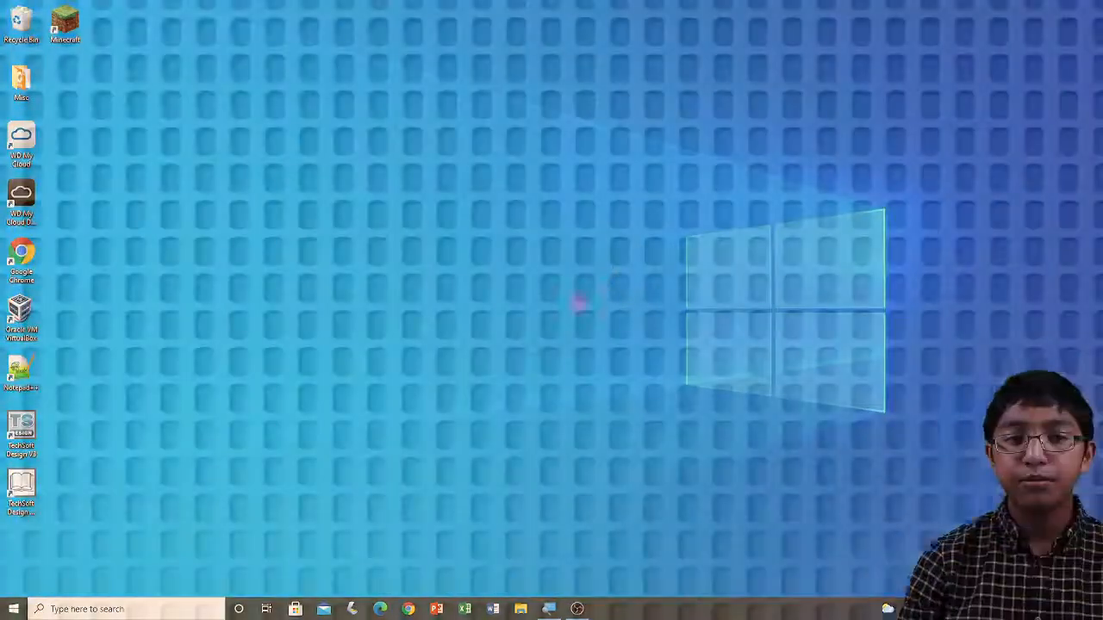
Step: Close Paint 3D and return to the Windows desktop
{"action": "left_click", "coordinate": [438, 610]}
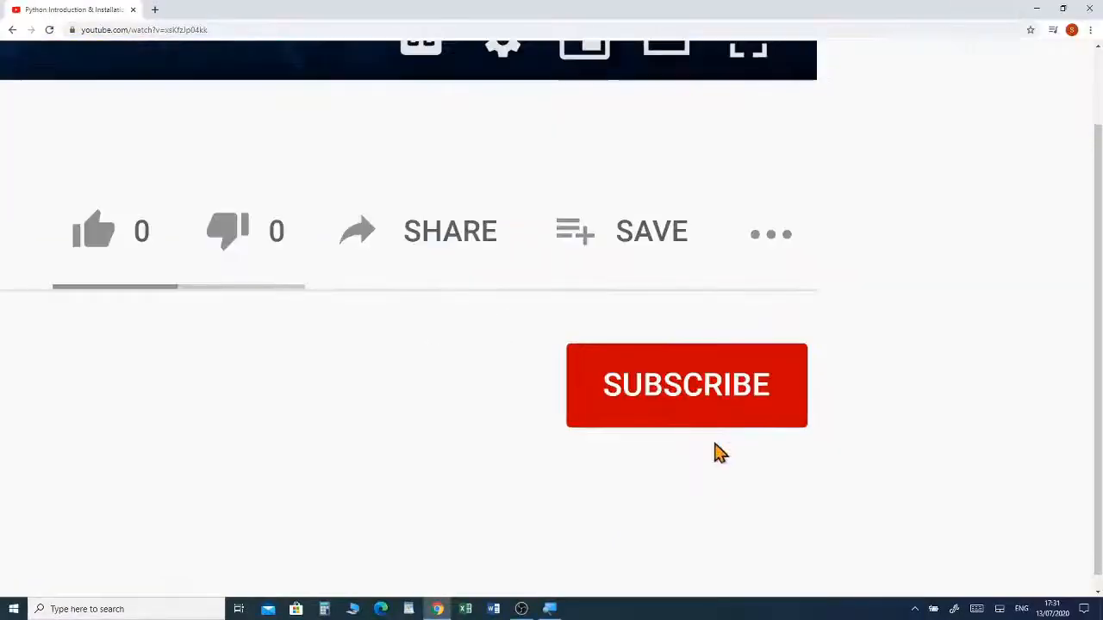